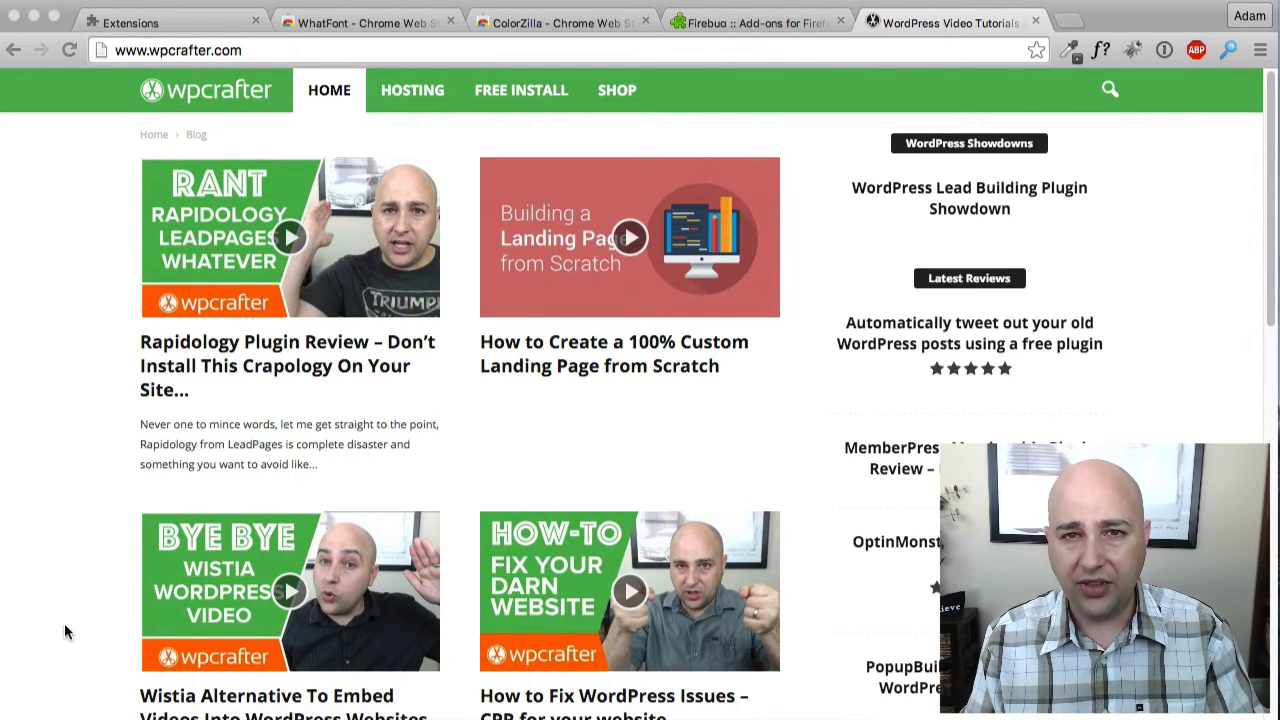
mouse_move(48, 640)
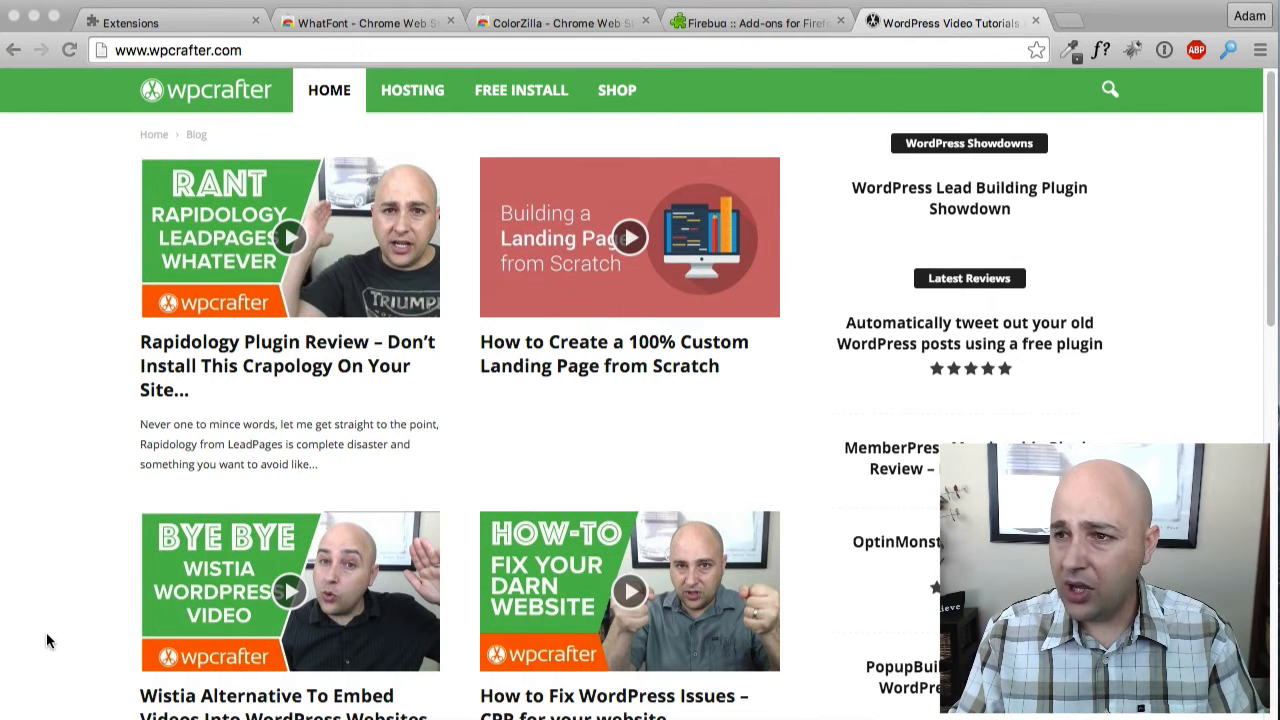
mouse_move(230, 635)
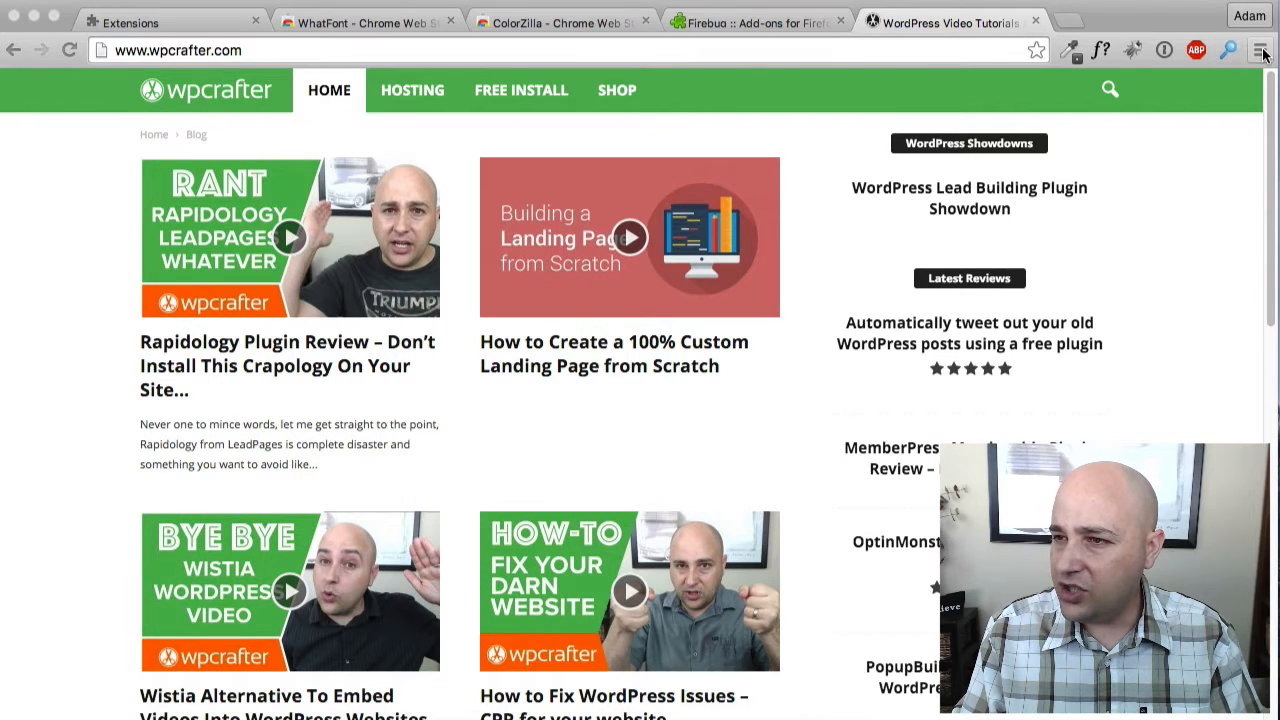
Show Chrome's Extensions page listing 1Password, Adblock Plus, ColorZilla and Firebug Lite
left_click(1260, 50)
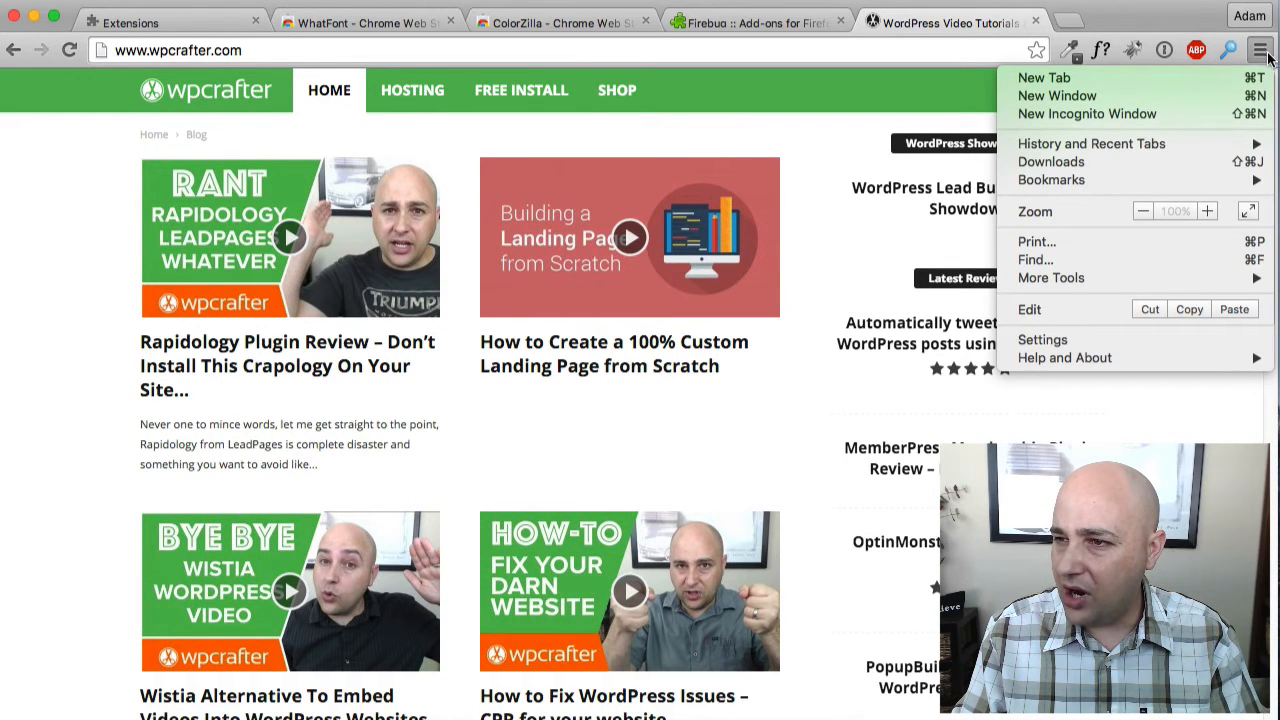
mouse_move(1143, 143)
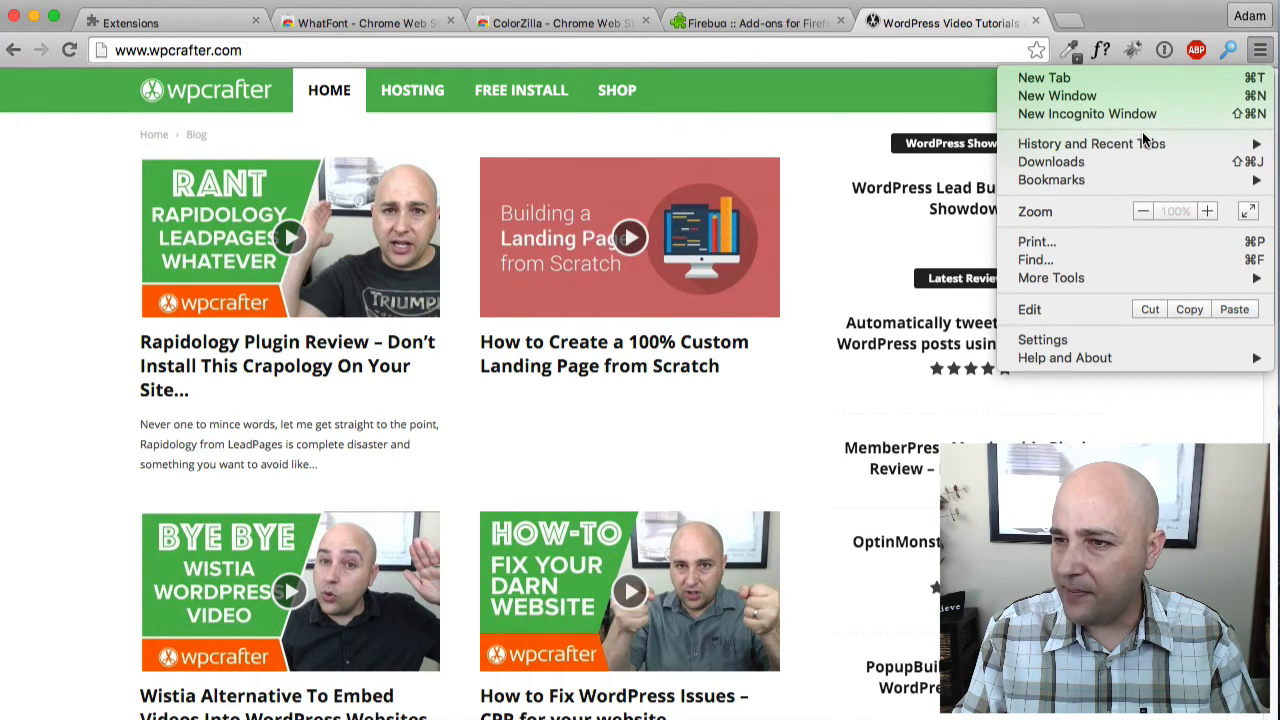
mouse_move(1043, 340)
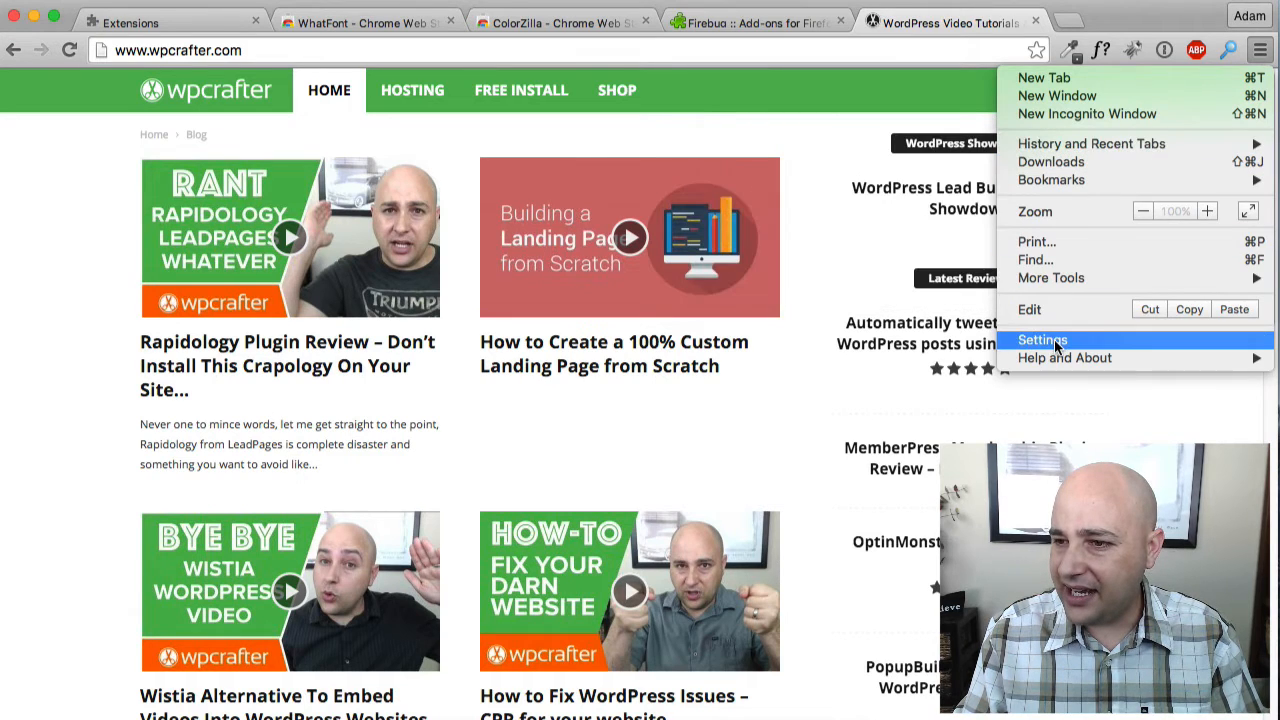
left_click(1042, 340)
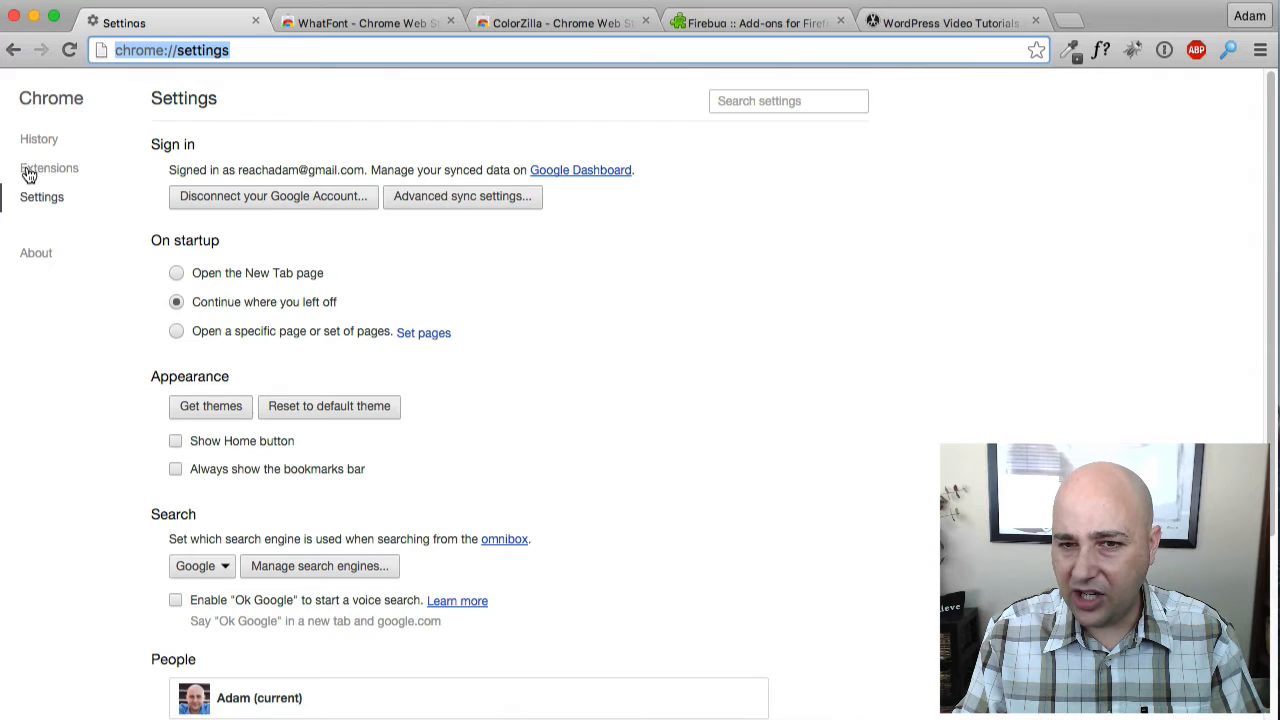
left_click(48, 168)
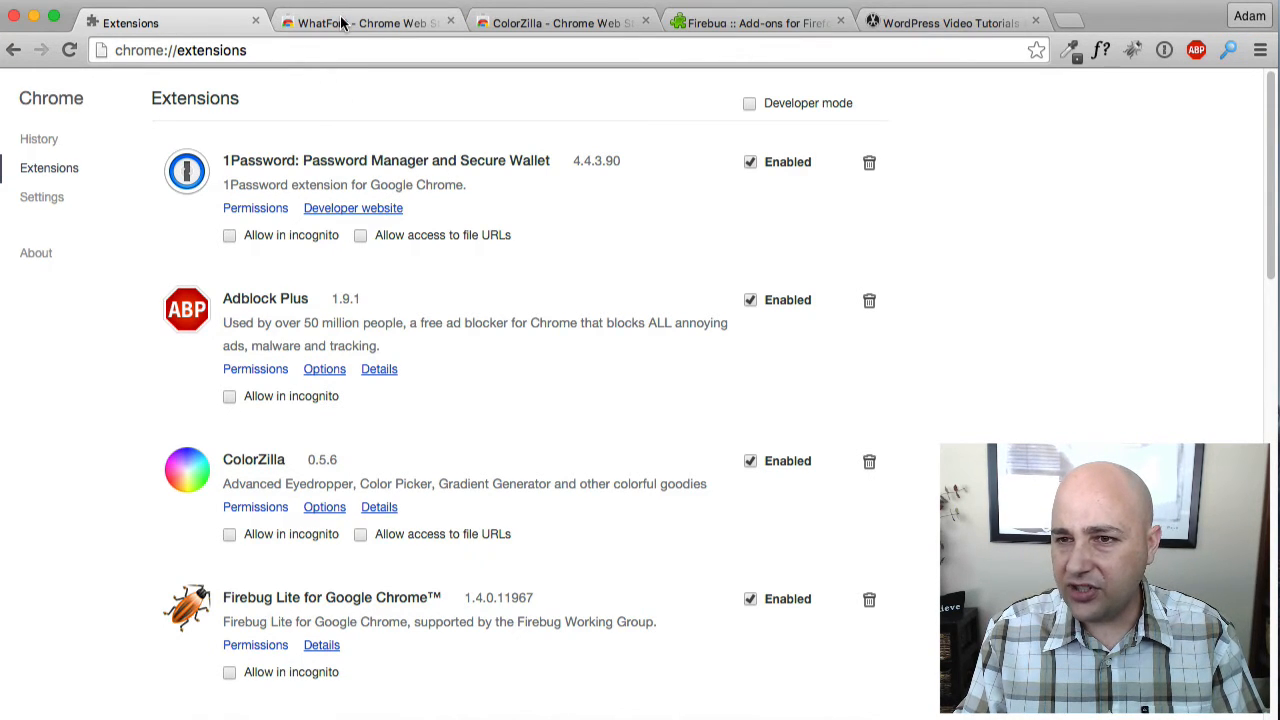
Review the WhatFont Chrome Web Store listing, then return to the wpcrafter.com tab
left_click(345, 20)
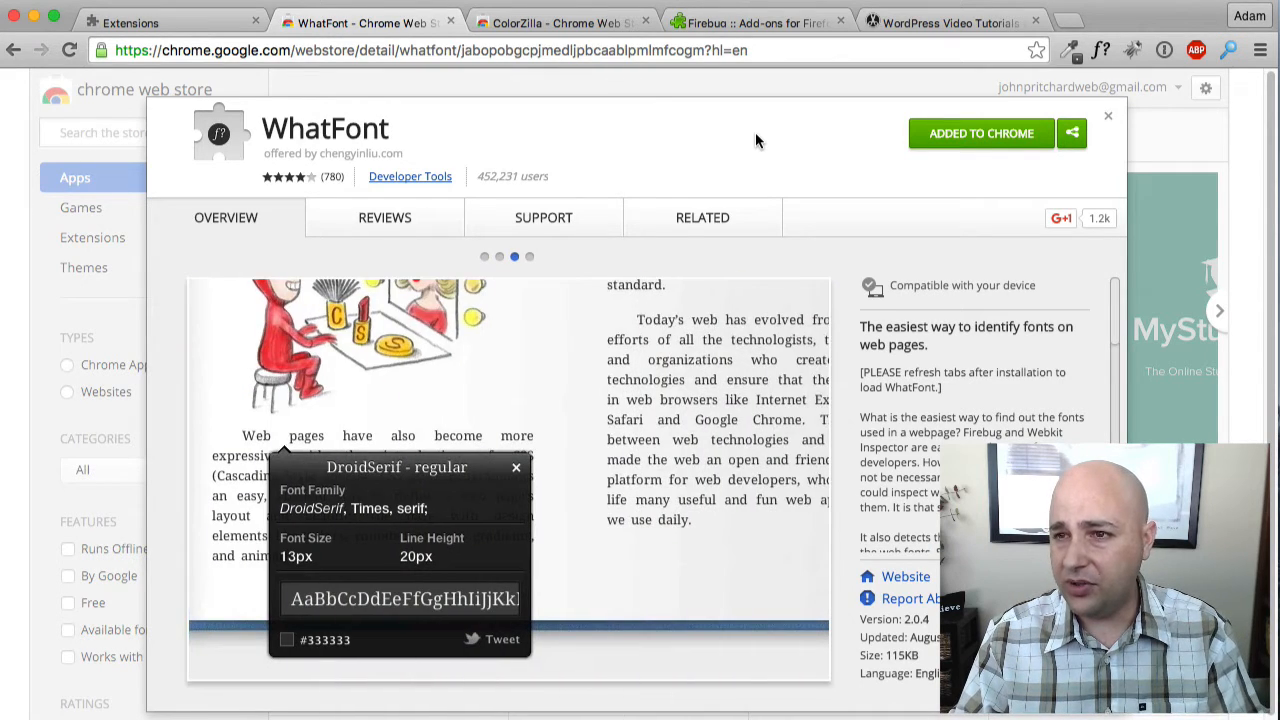
left_click(945, 22)
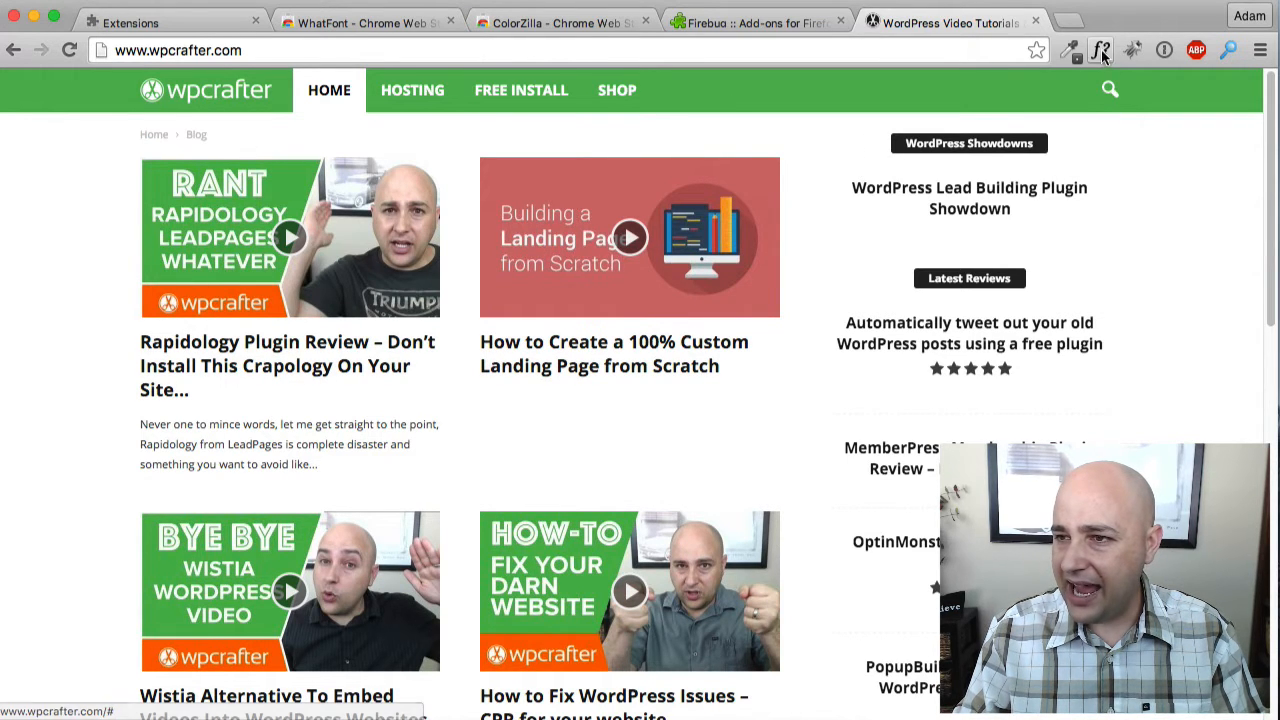
Activate WhatFont on the WPCrafter homepage to identify fonts like Open Sans
left_click(1103, 49)
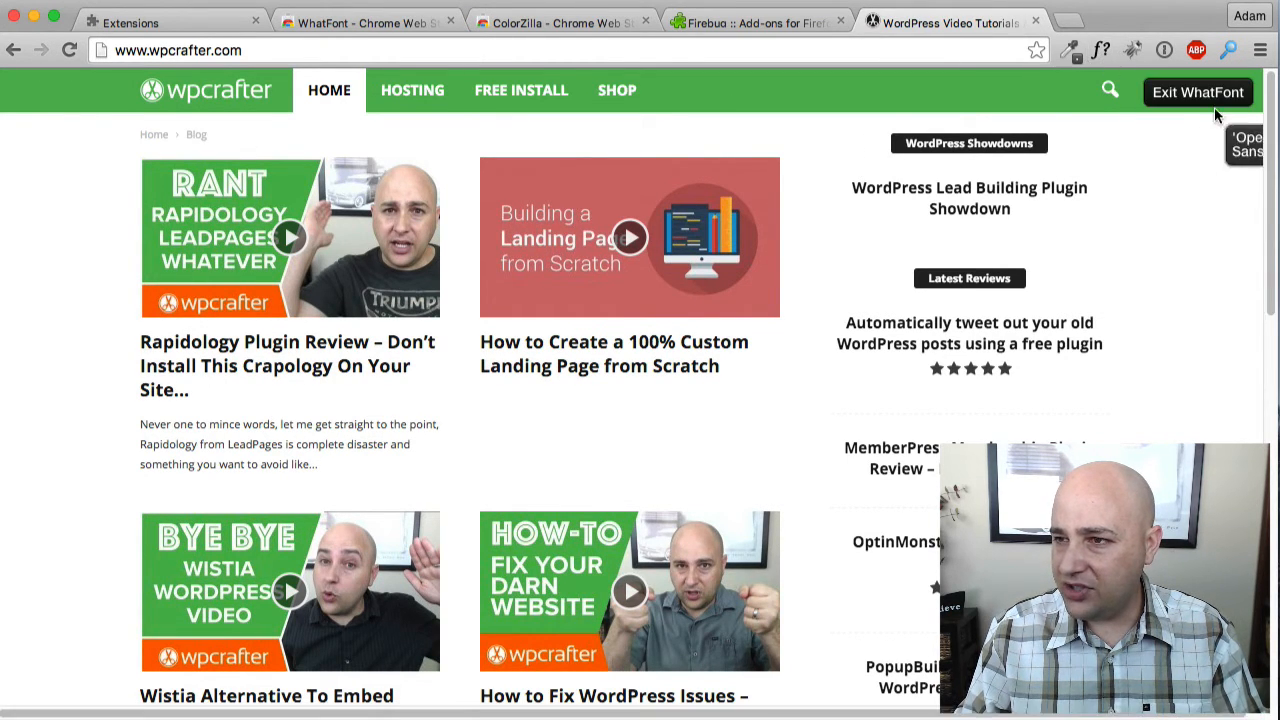
mouse_move(980, 197)
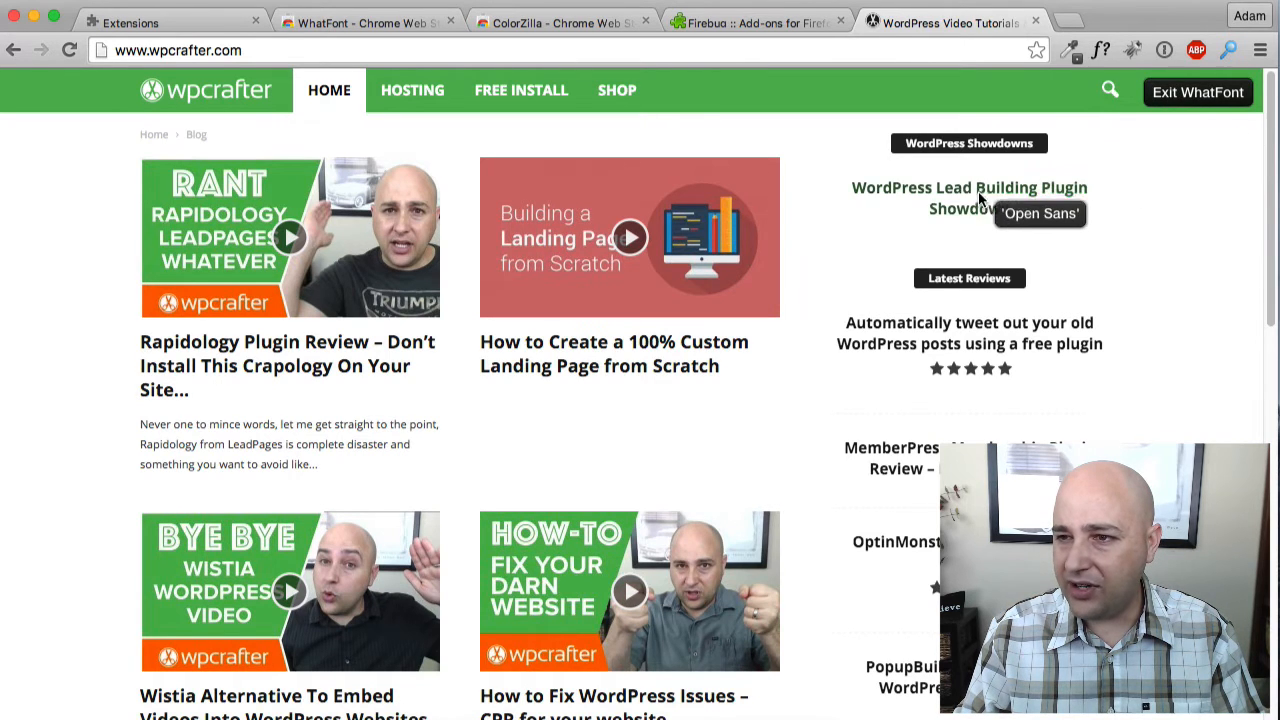
mouse_move(667, 413)
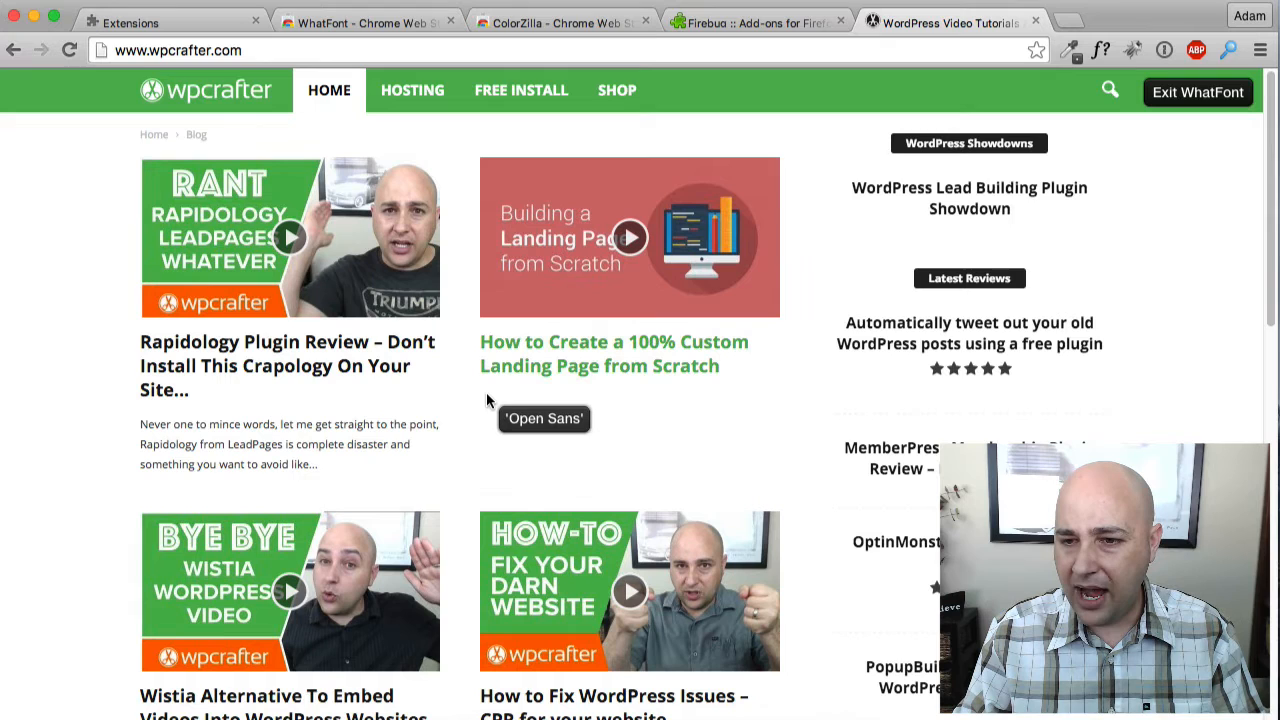
mouse_move(525, 403)
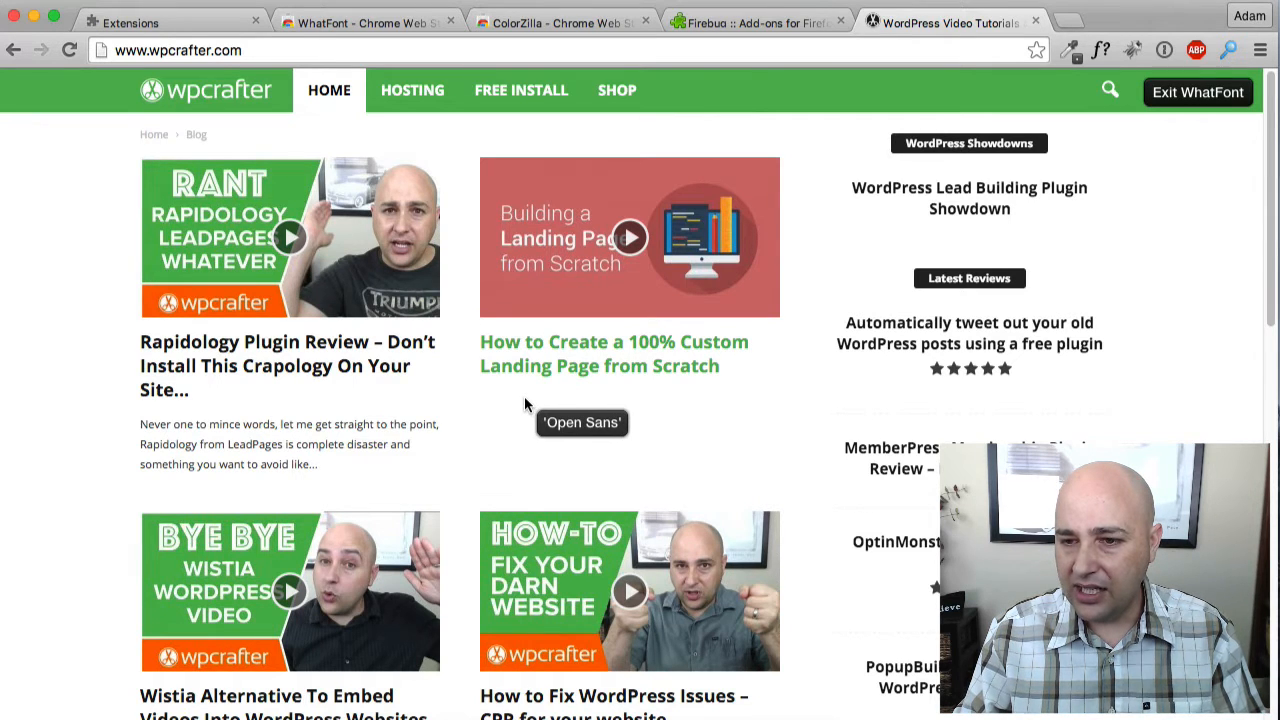
mouse_move(535, 386)
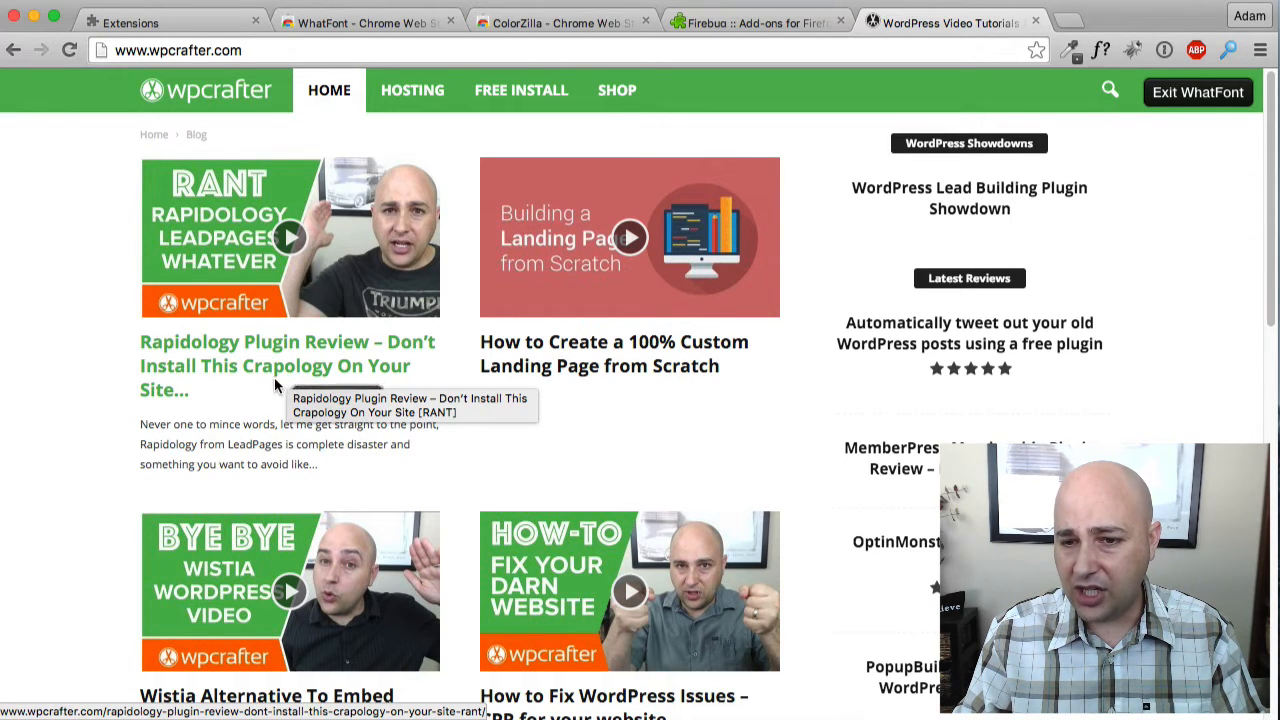
mouse_move(521, 372)
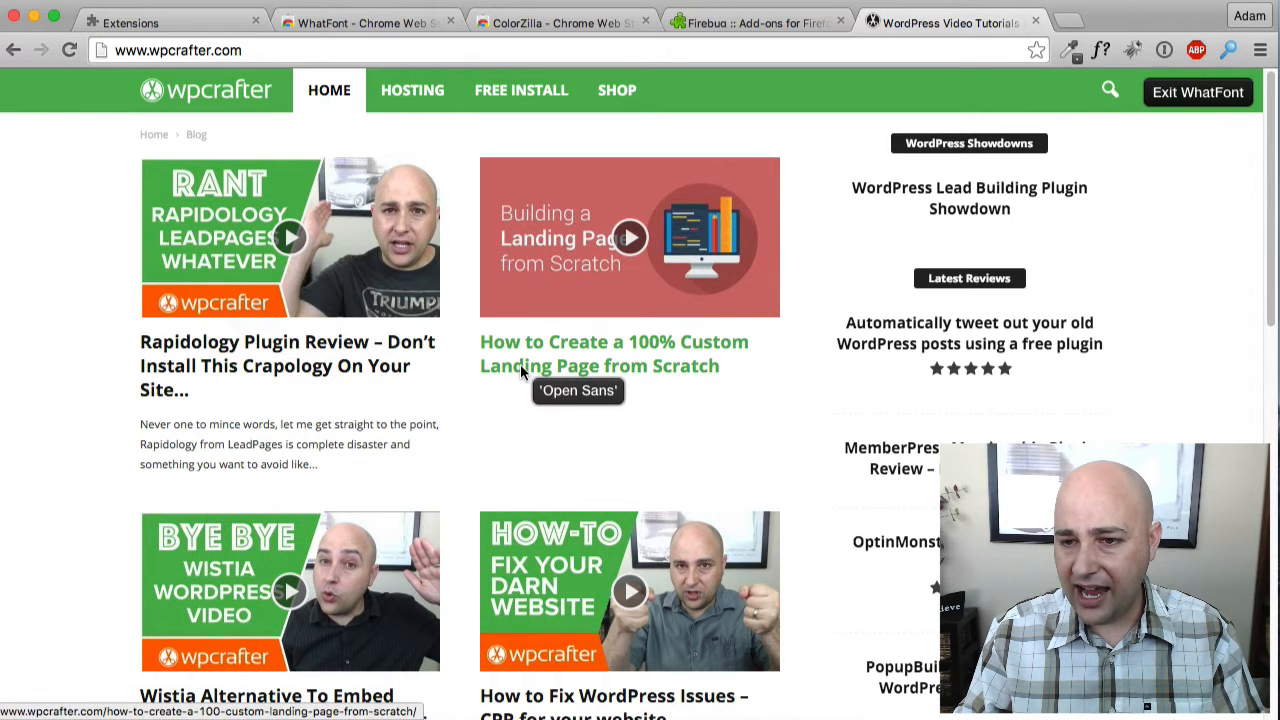
left_click(599, 365)
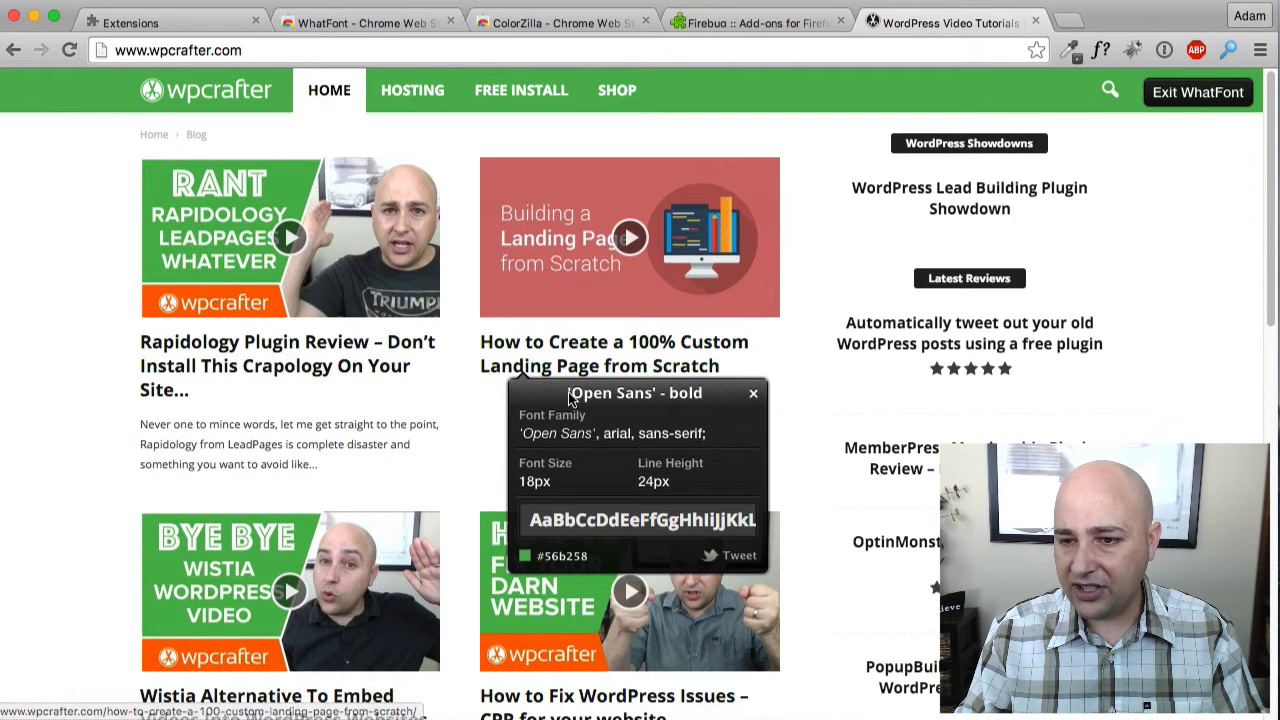
mouse_move(667, 431)
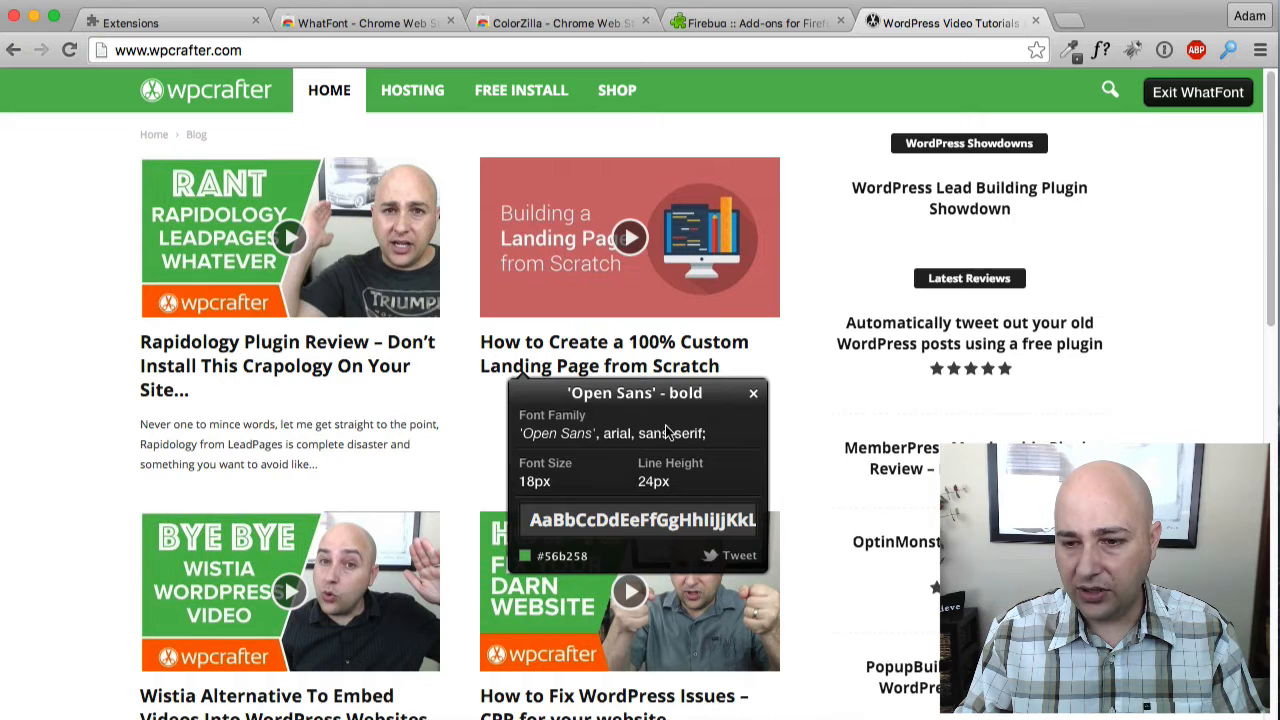
mouse_move(538, 489)
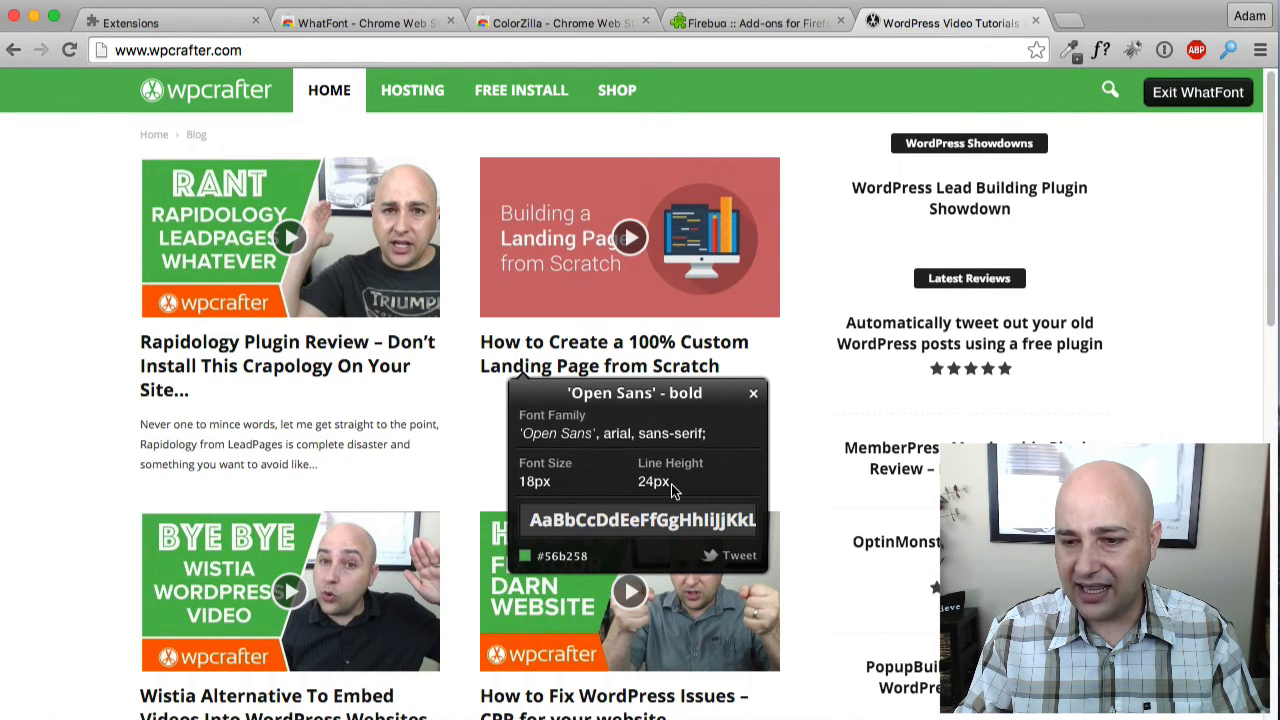
mouse_move(685, 482)
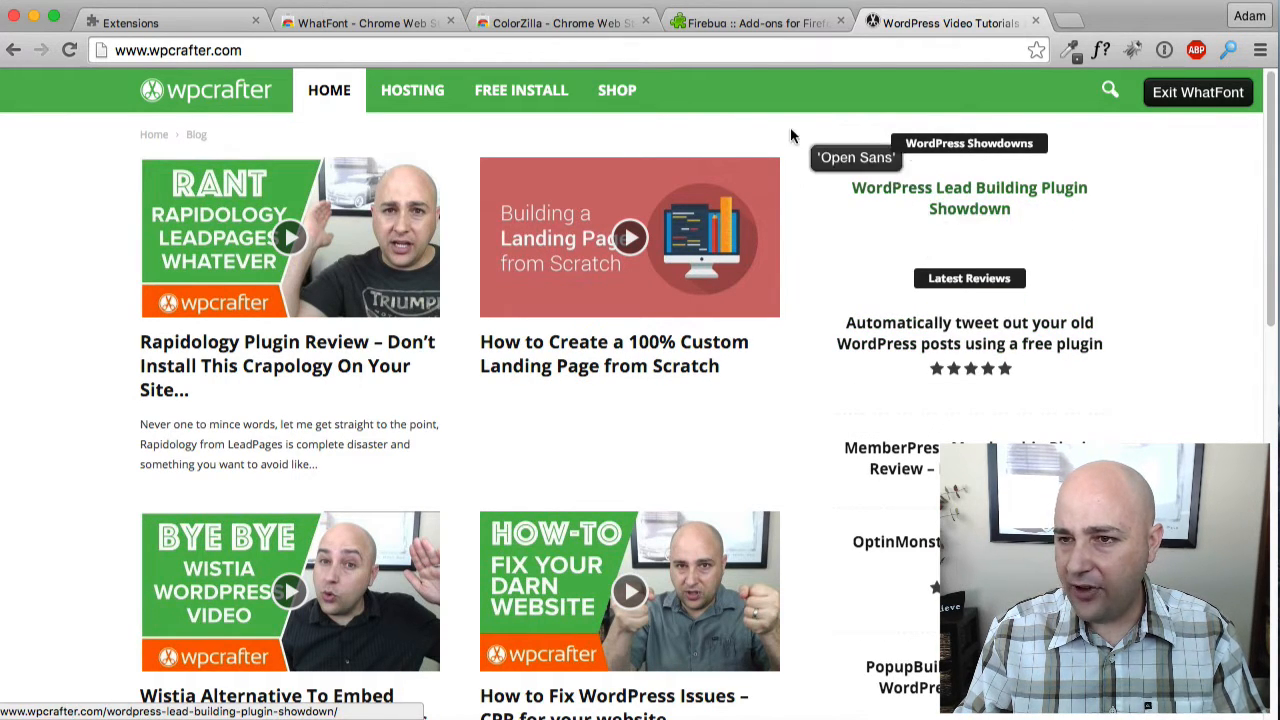
mouse_move(330, 258)
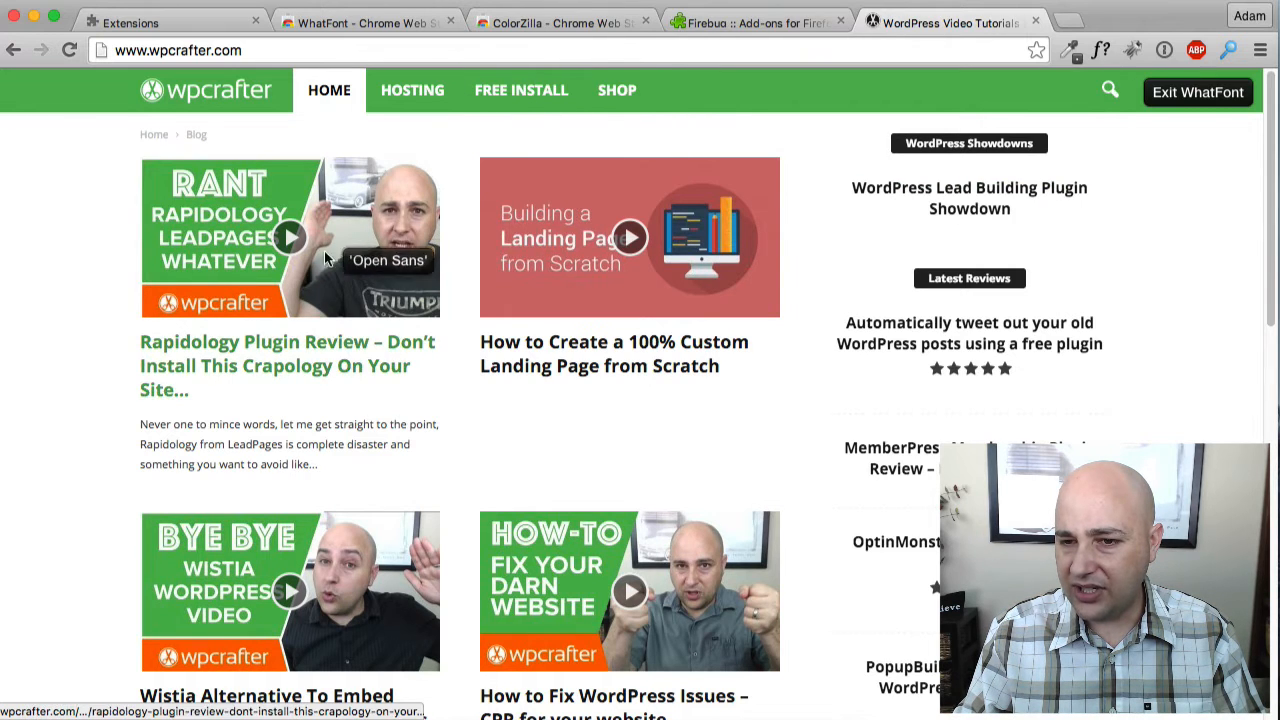
mouse_move(548, 373)
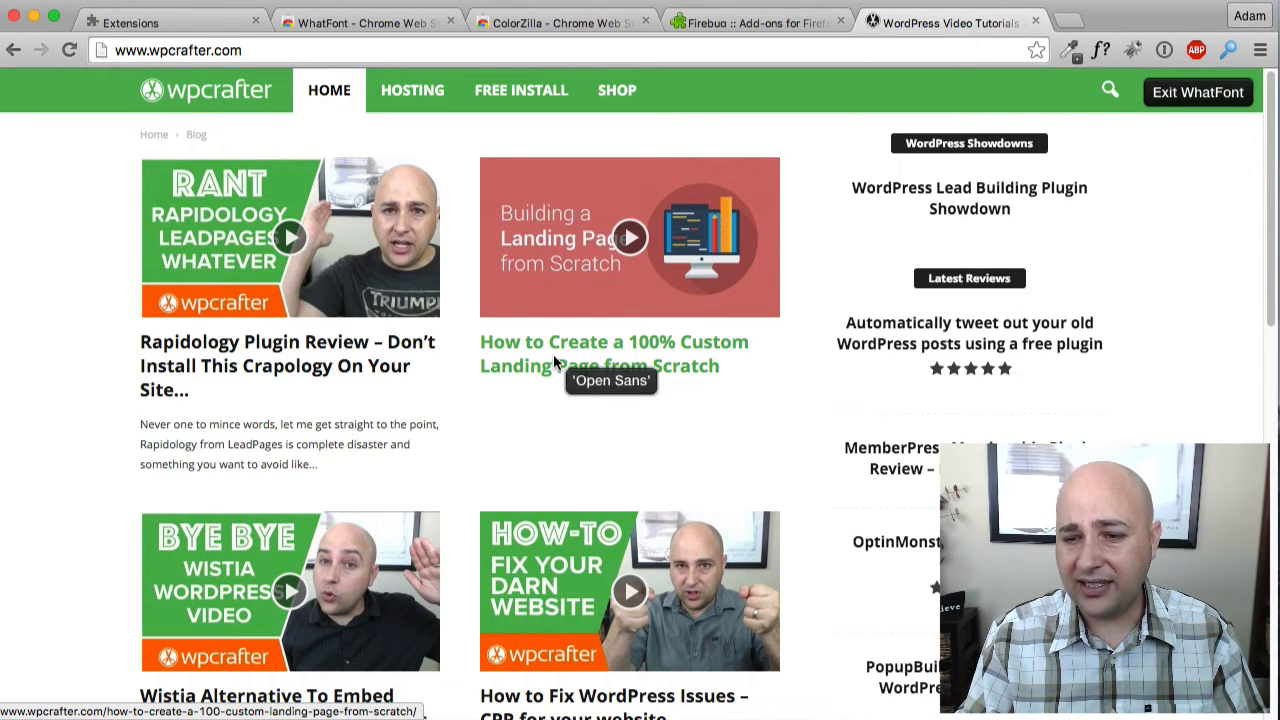
mouse_move(439, 375)
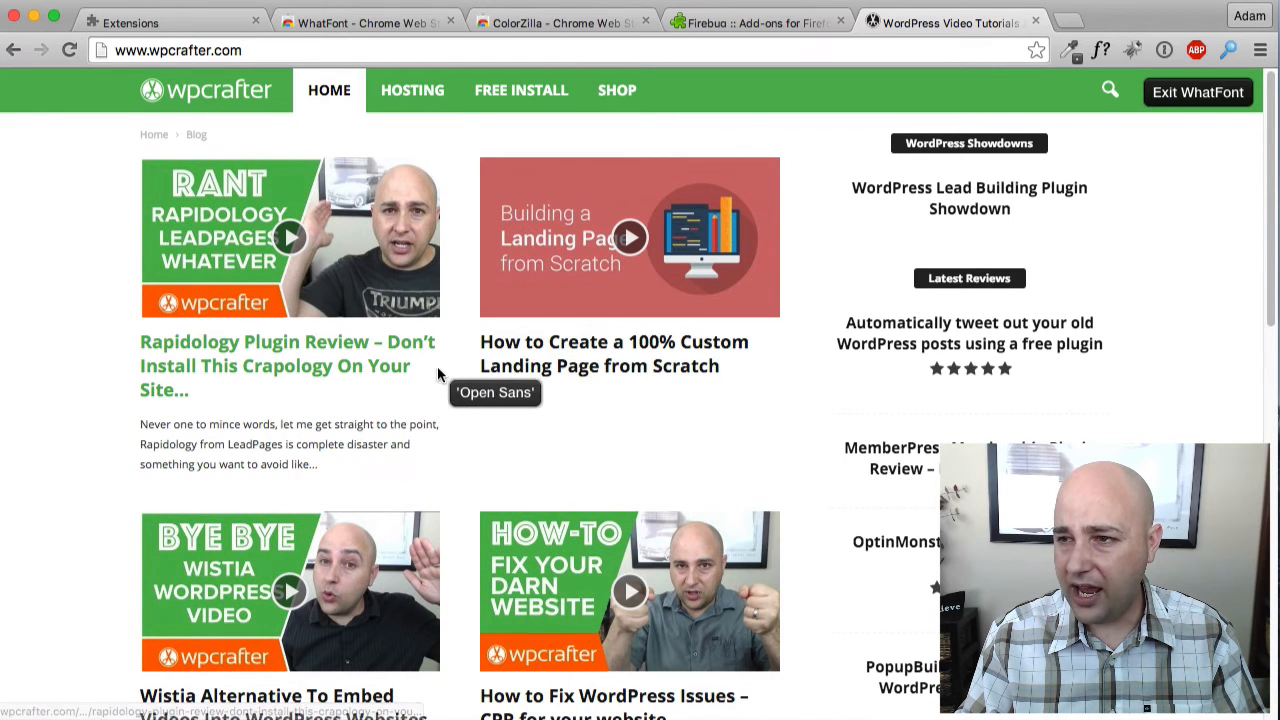
mouse_move(730, 303)
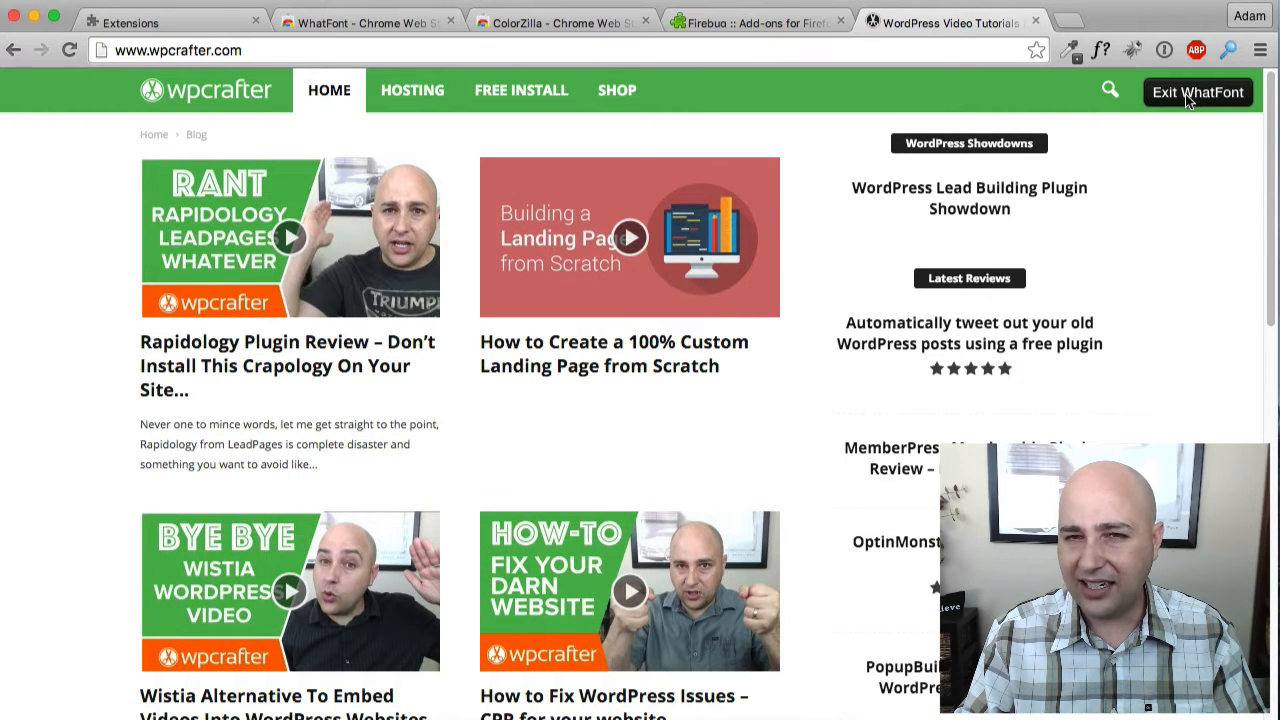
left_click(1198, 92)
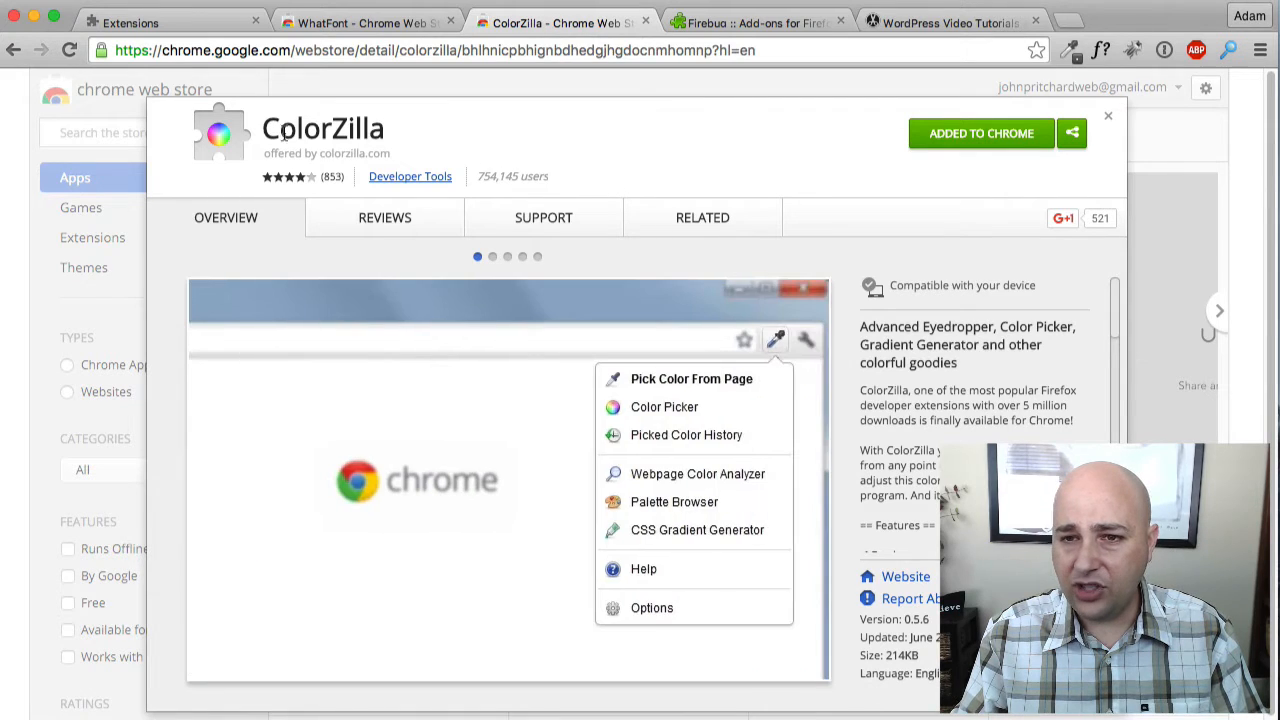
mouse_move(271, 87)
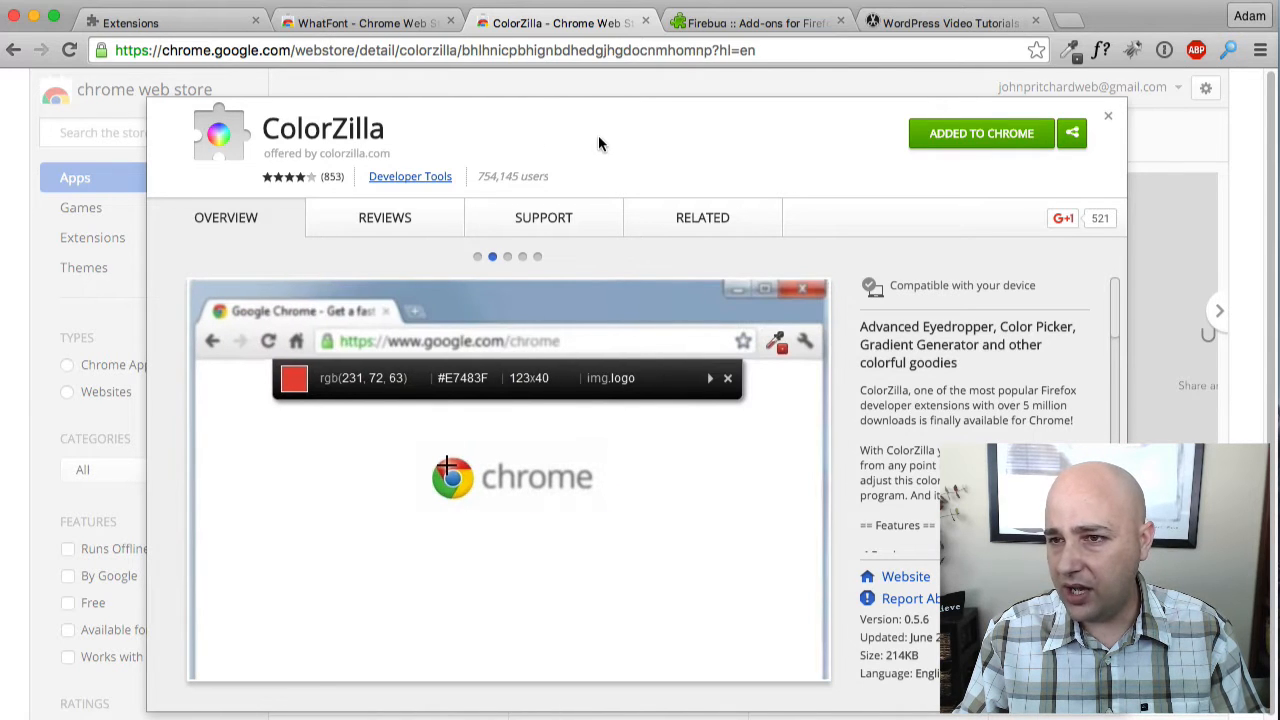
Return from the ColorZilla store listing to the wpcrafter.com tab
left_click(945, 22)
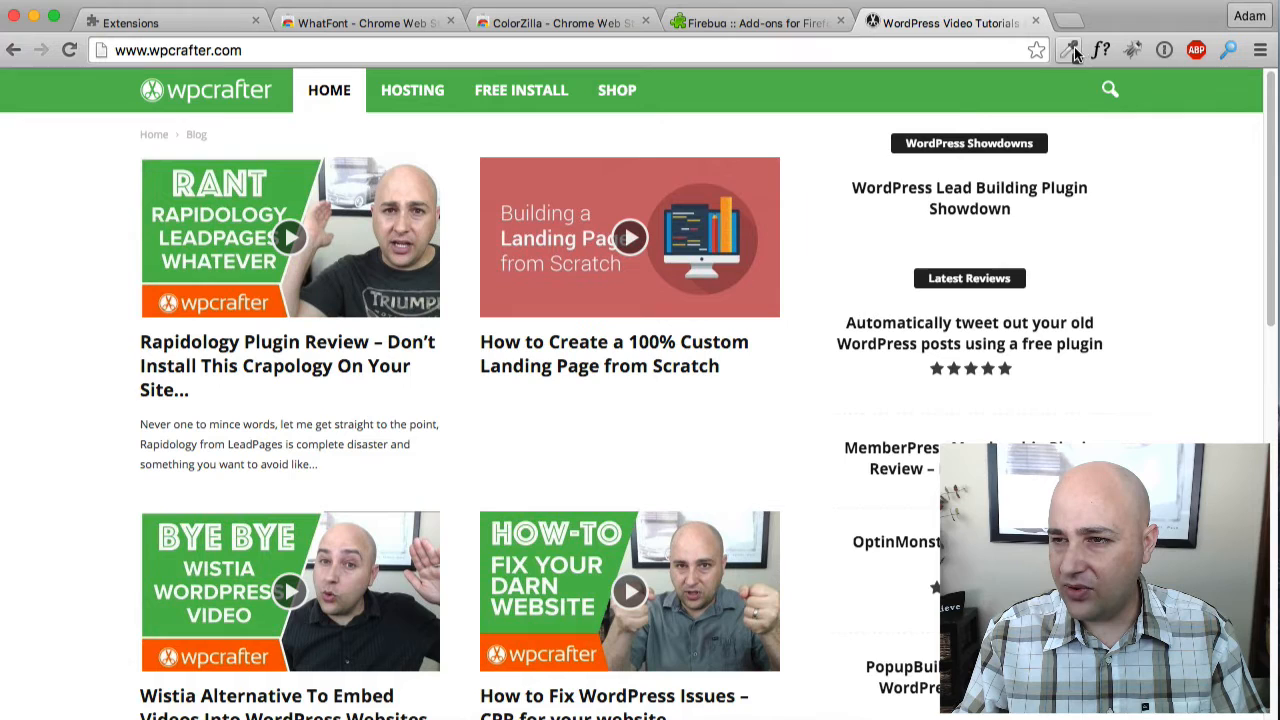
mouse_move(1070, 49)
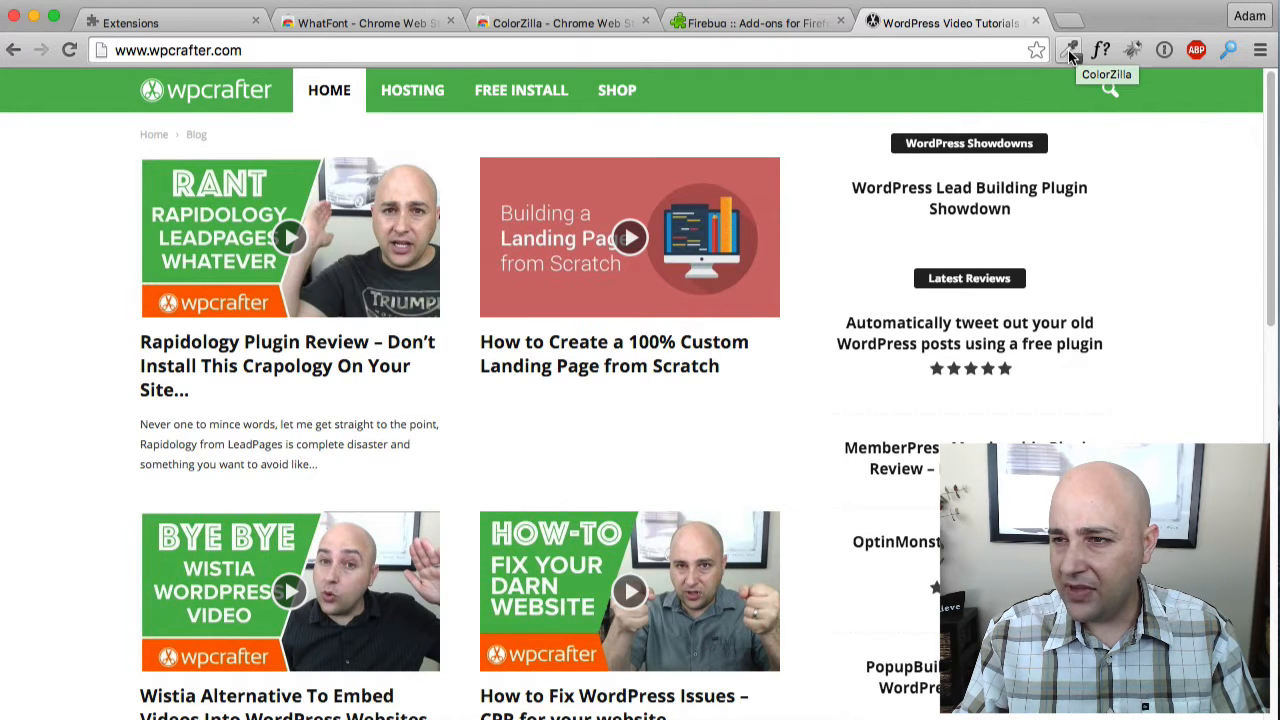
Use ColorZilla's Pick Color From Page on the Landing Page thumbnail to copy #CE6E6F
left_click(1070, 48)
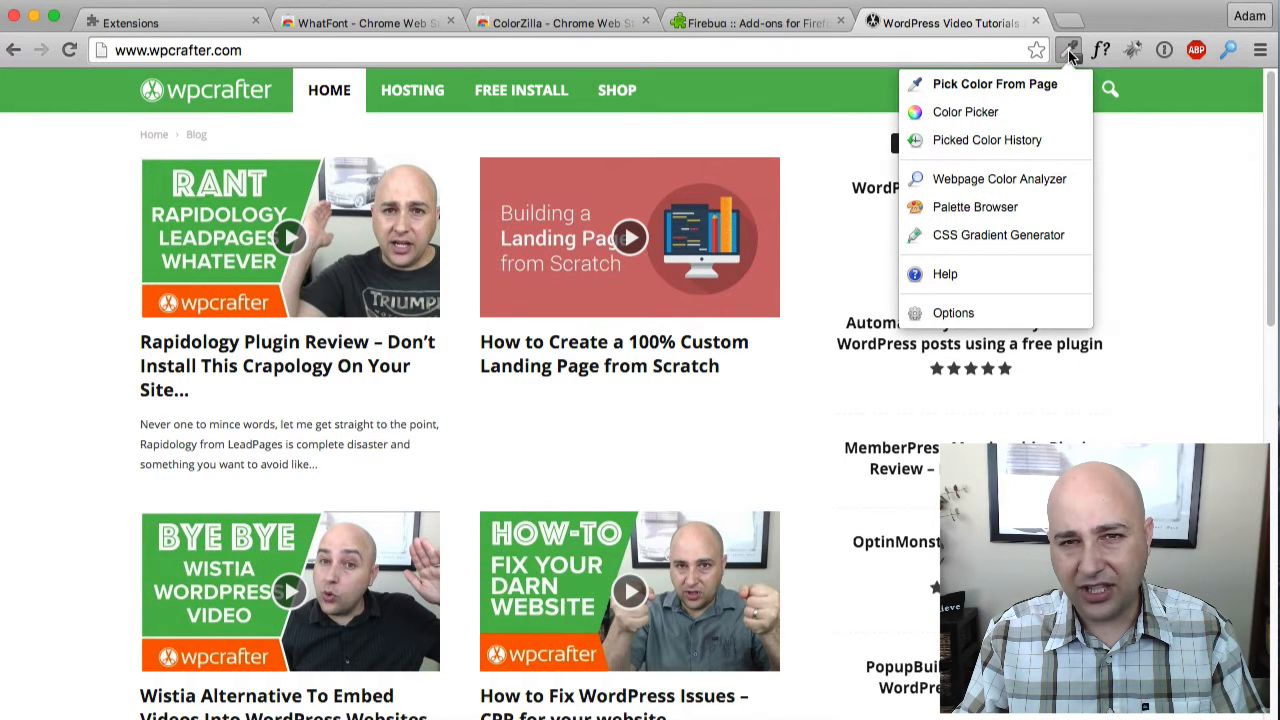
mouse_move(994, 84)
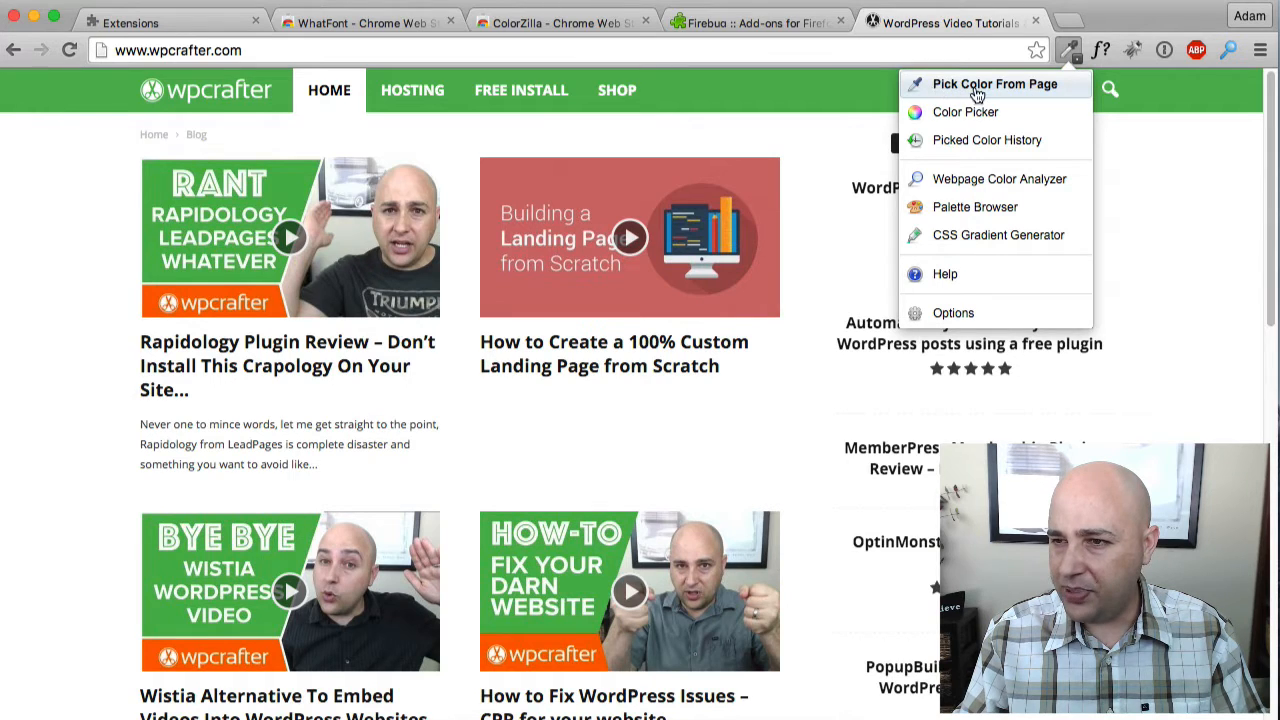
left_click(1015, 91)
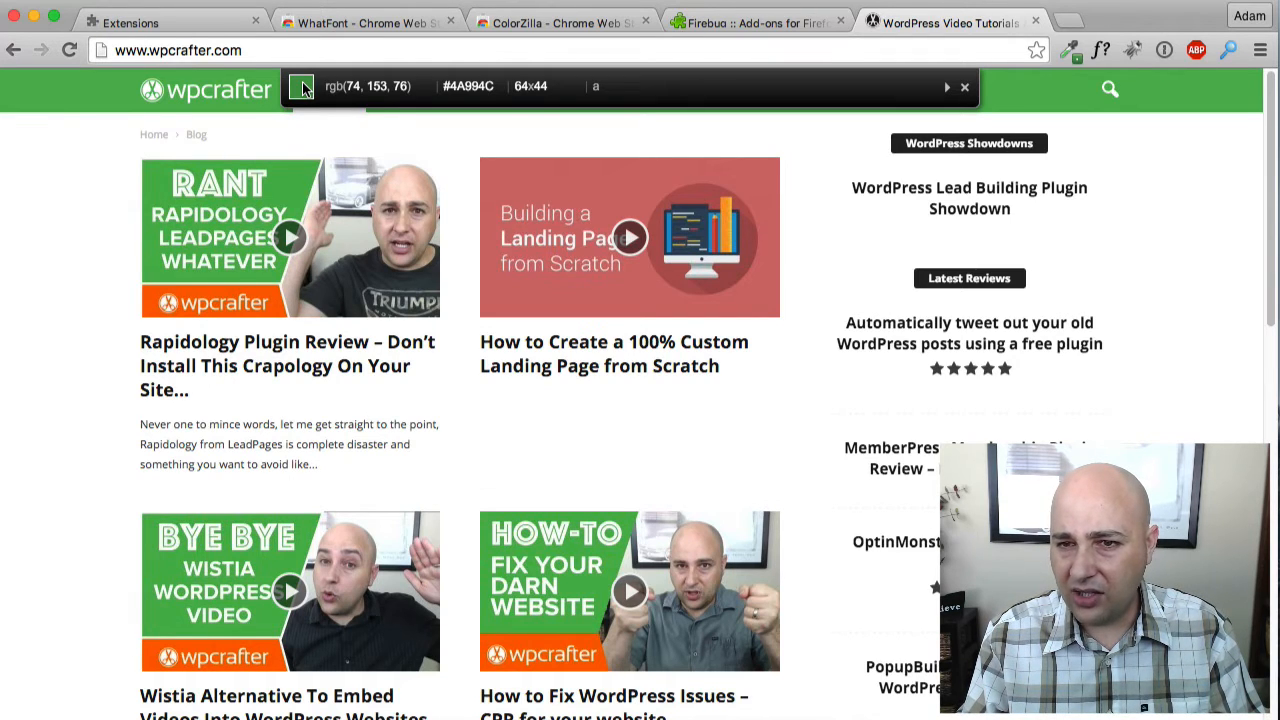
mouse_move(448, 87)
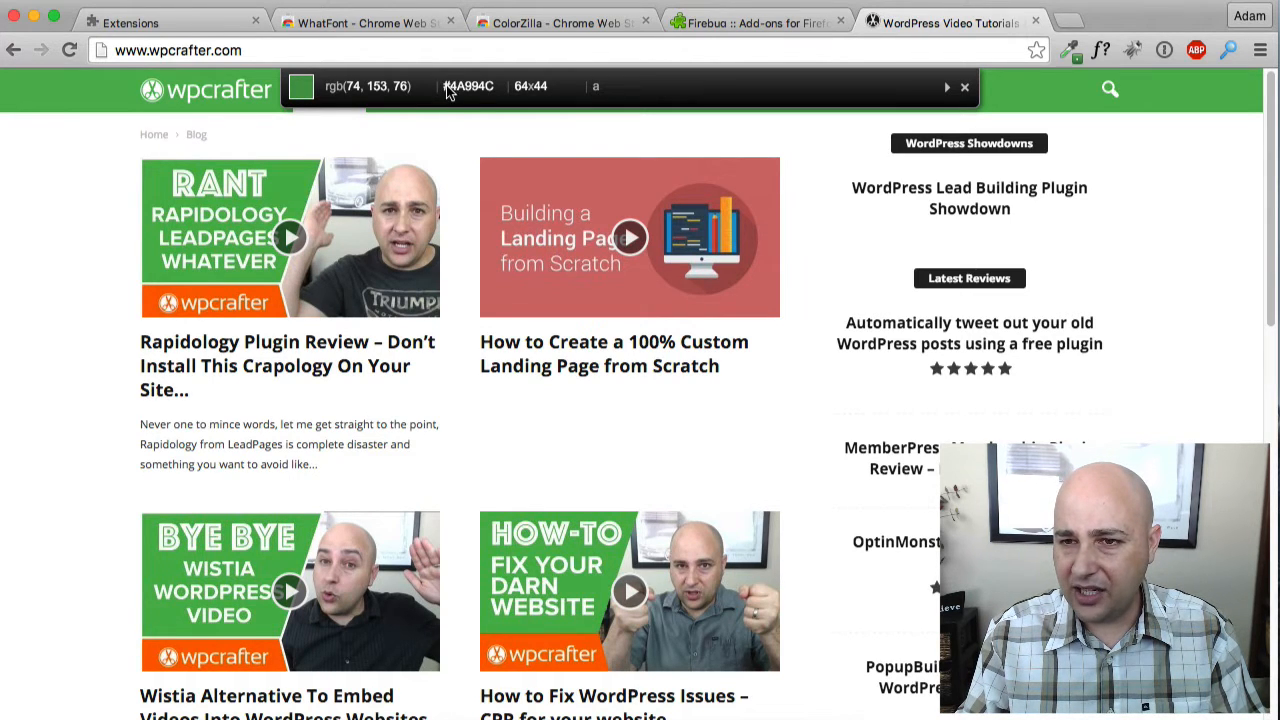
mouse_move(283, 100)
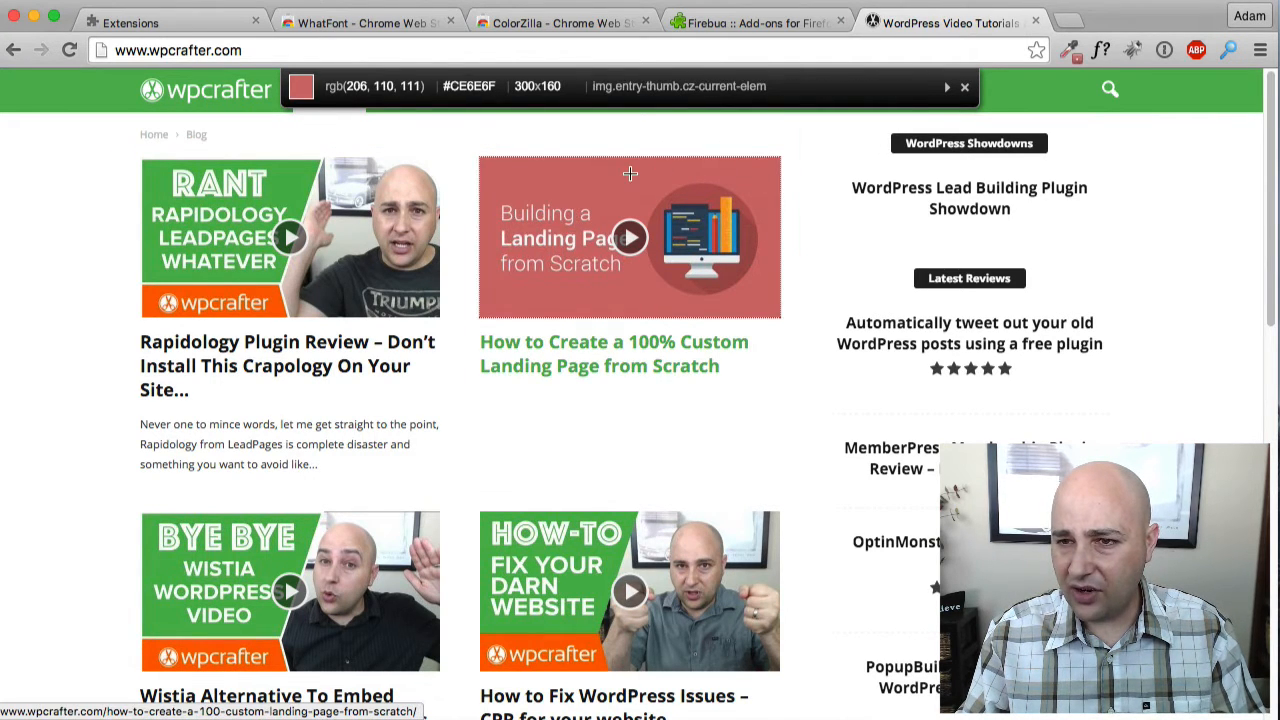
mouse_move(576, 174)
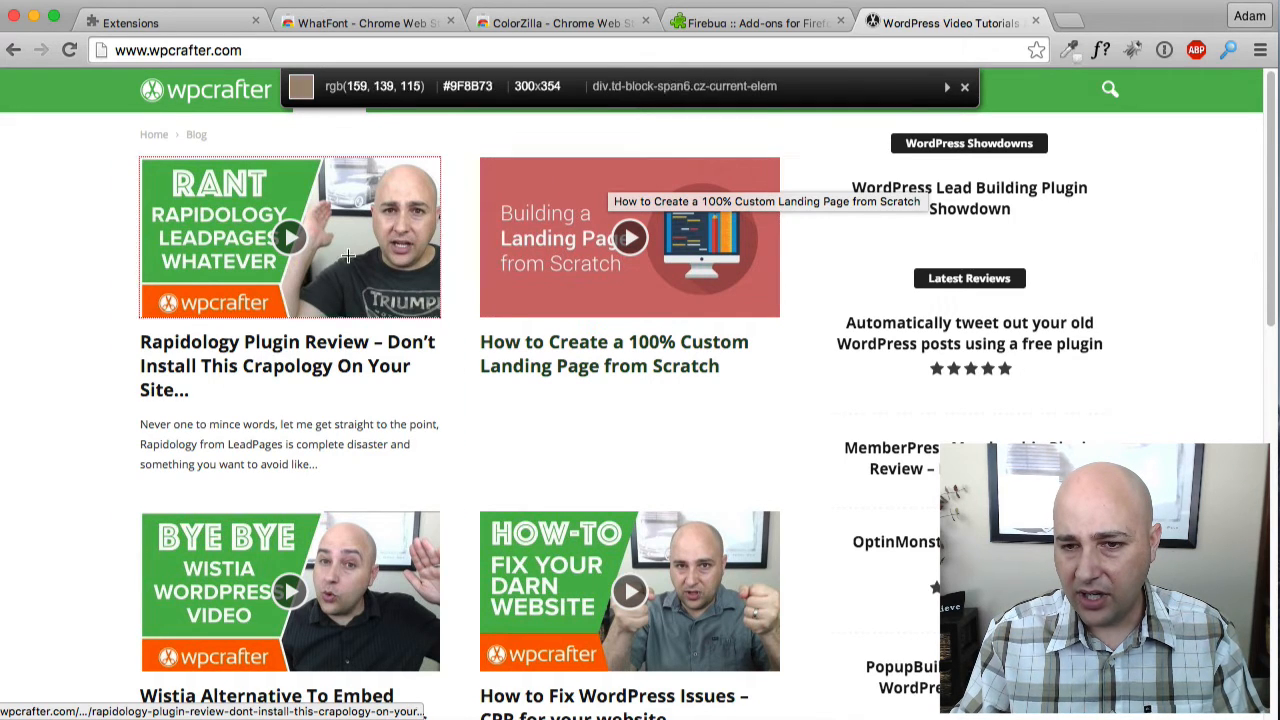
mouse_move(280, 245)
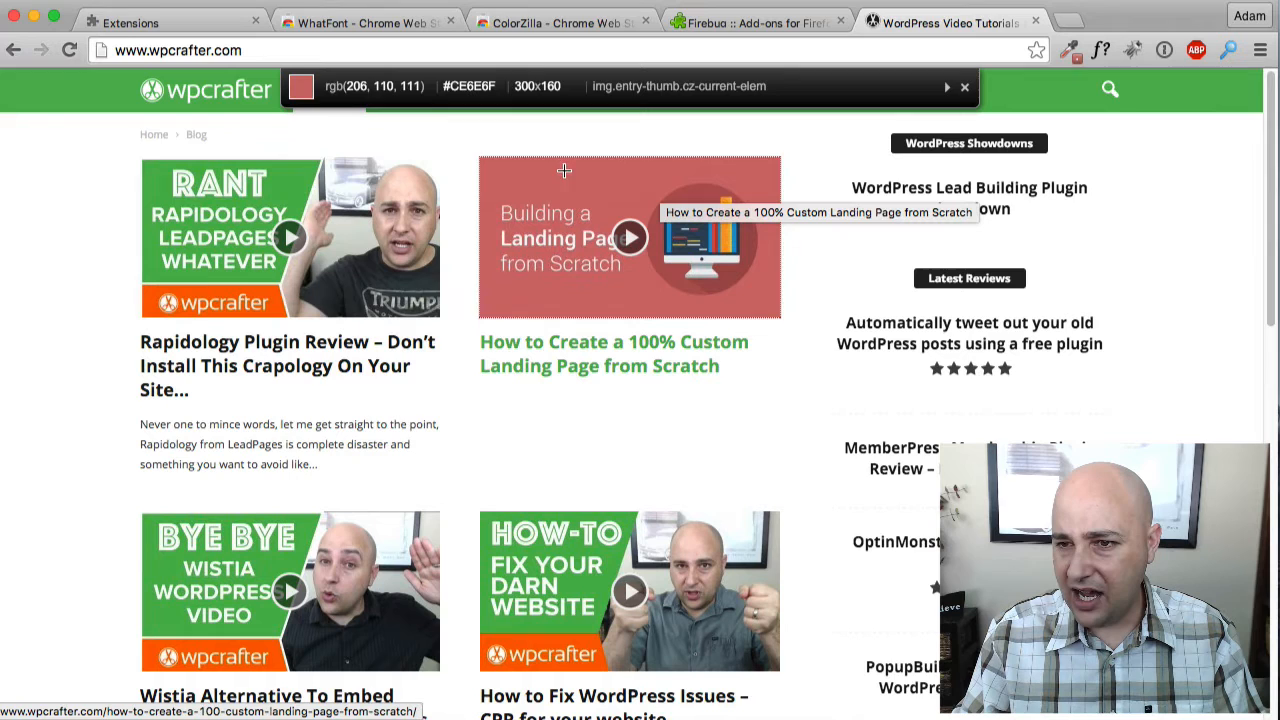
mouse_move(570, 177)
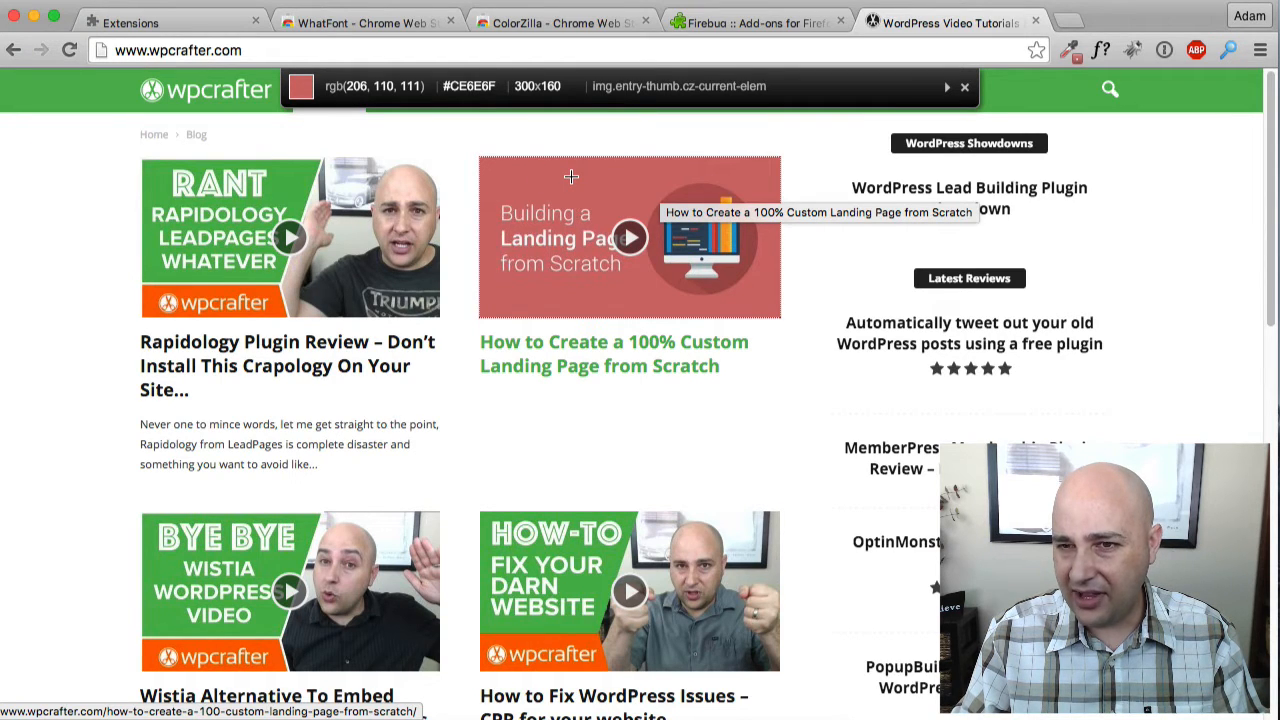
left_click(570, 177)
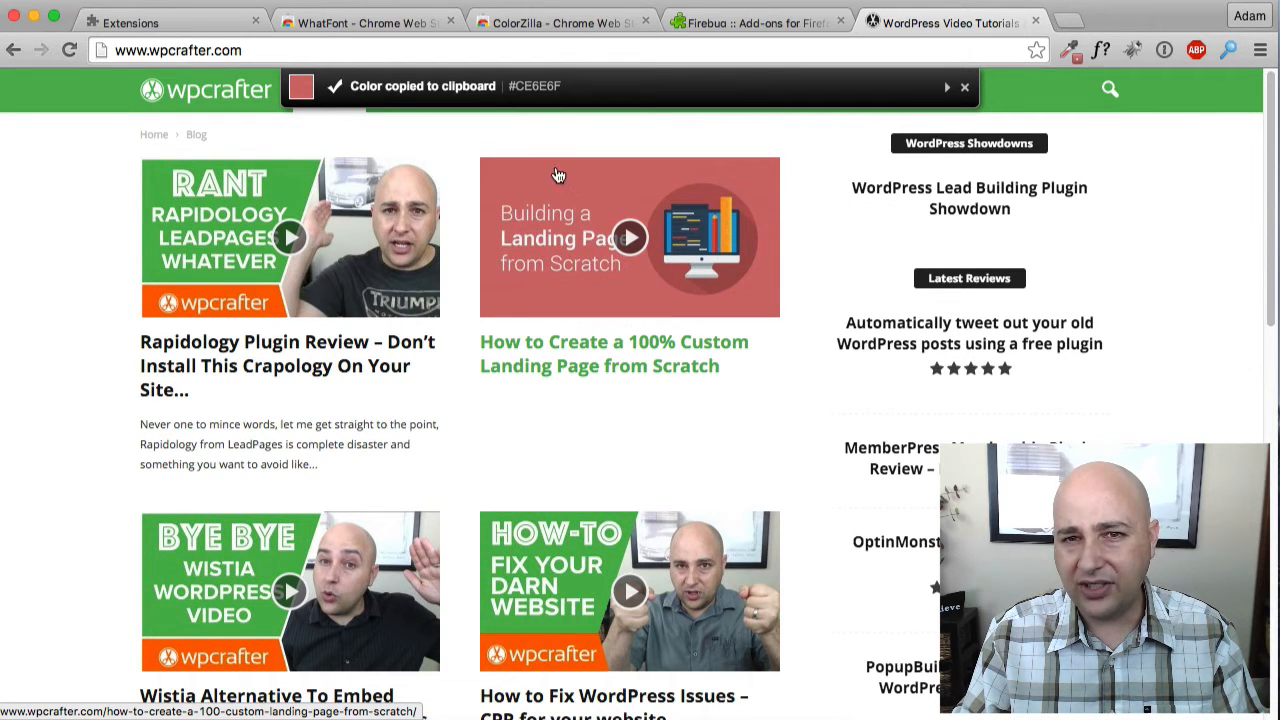
left_click(964, 87)
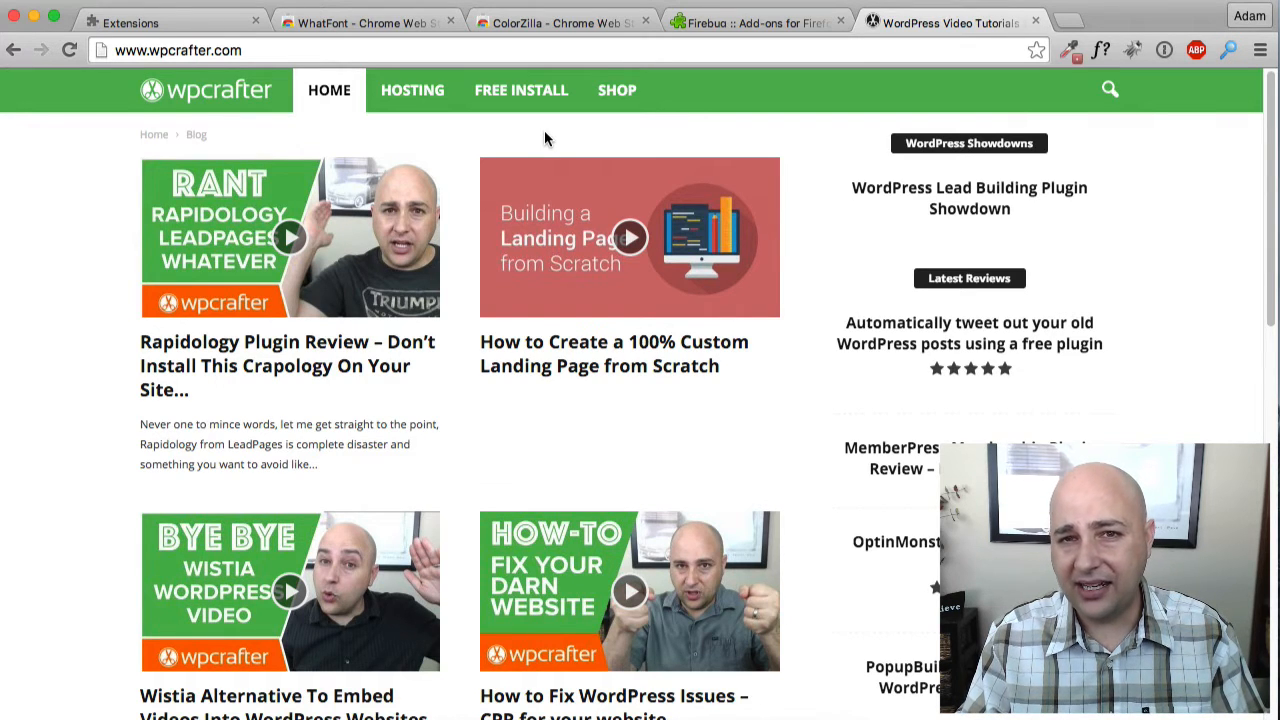
mouse_move(575, 152)
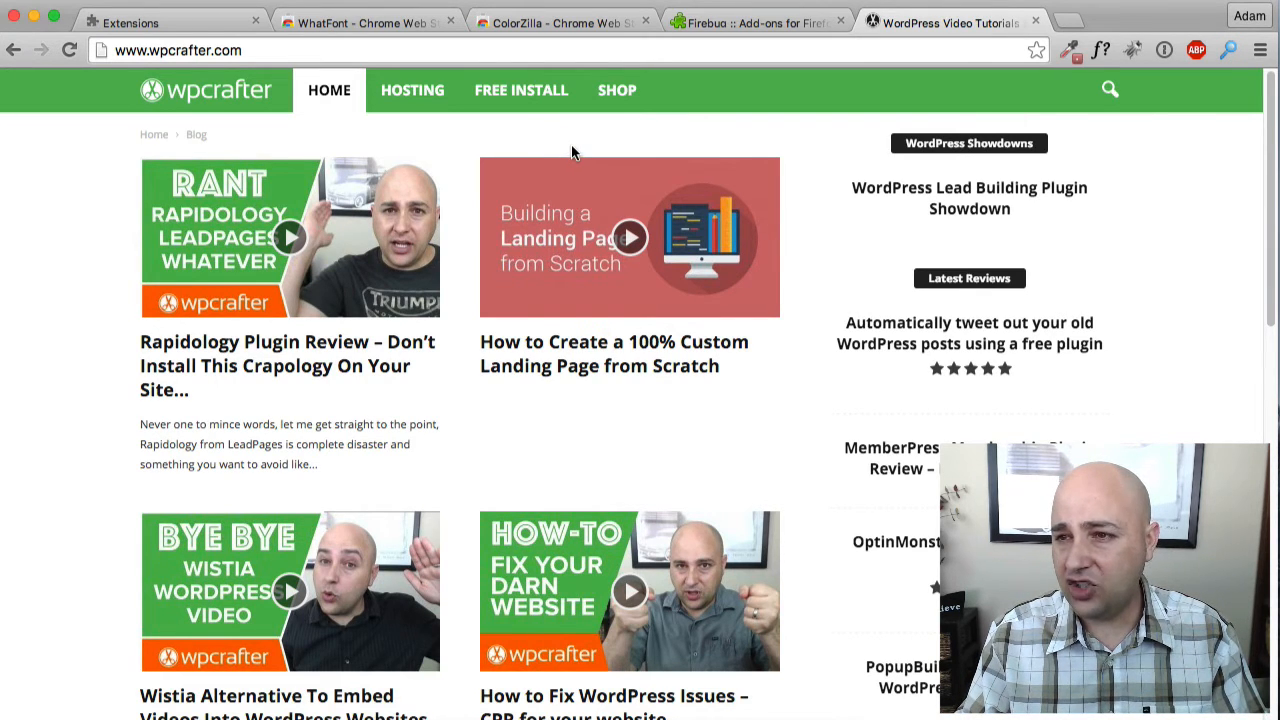
mouse_move(587, 156)
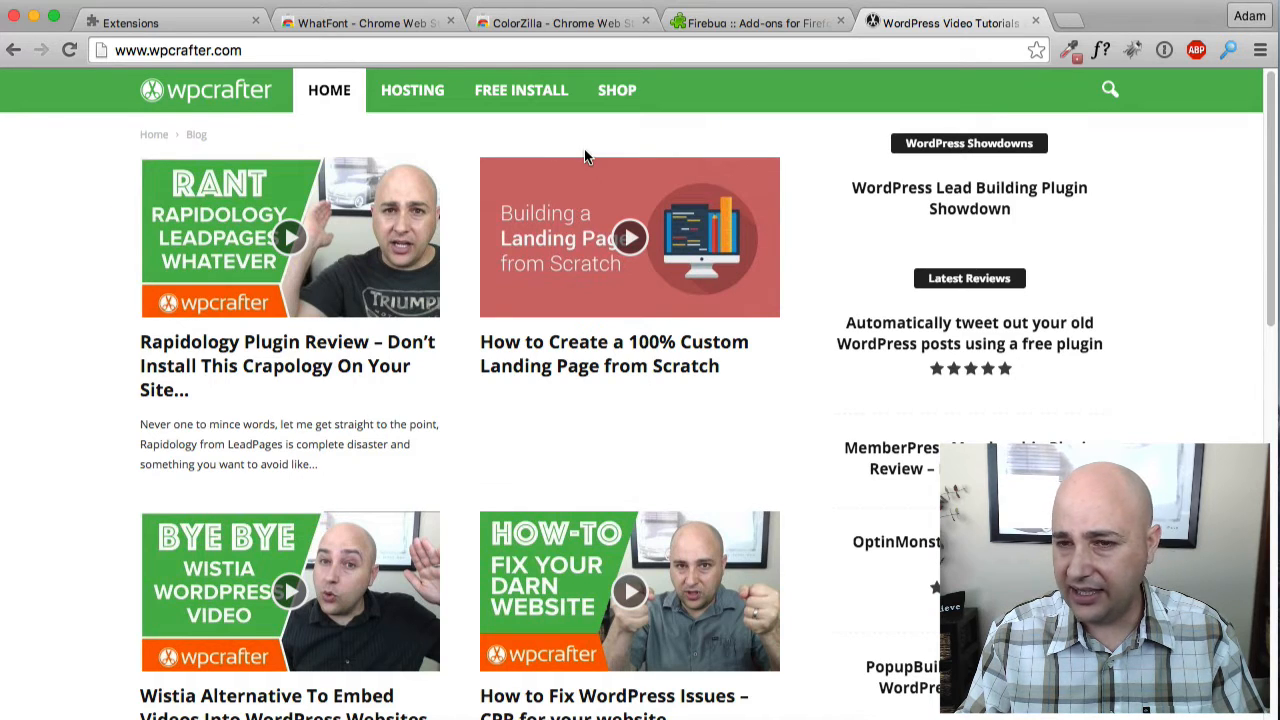
mouse_move(562, 160)
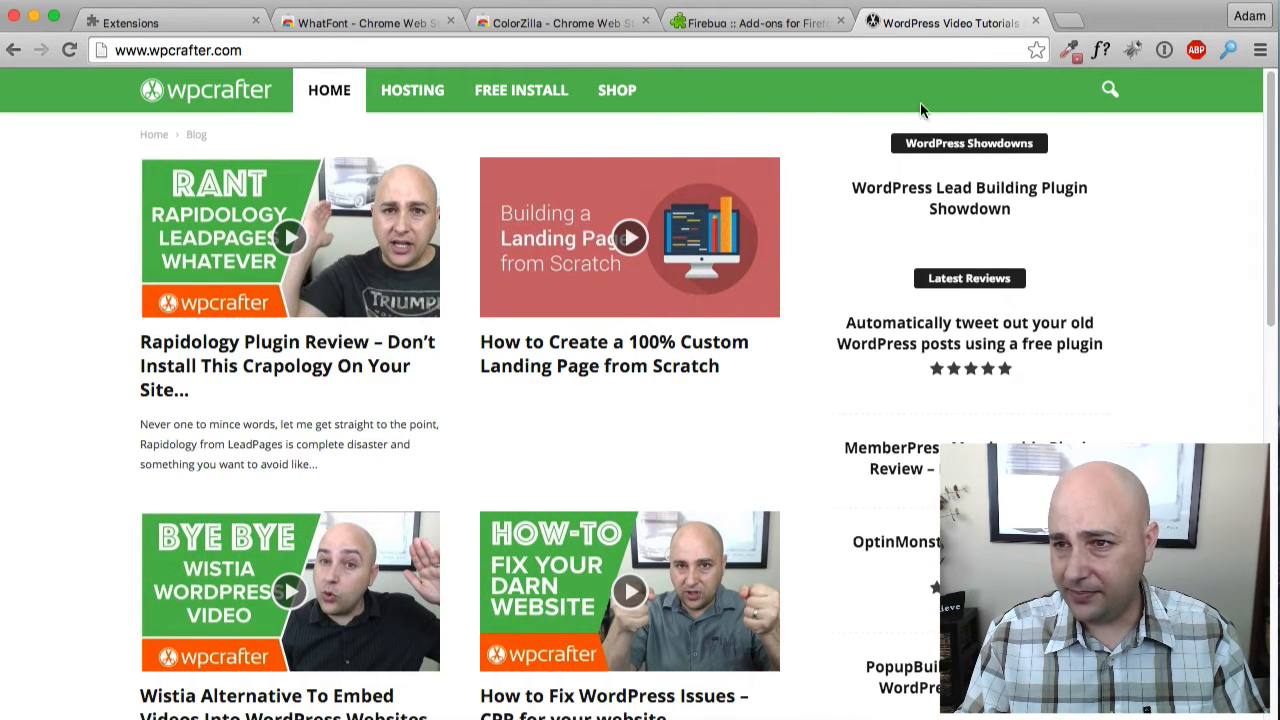
Switch to the Firebug add-on page tab on Mozilla's site
left_click(765, 20)
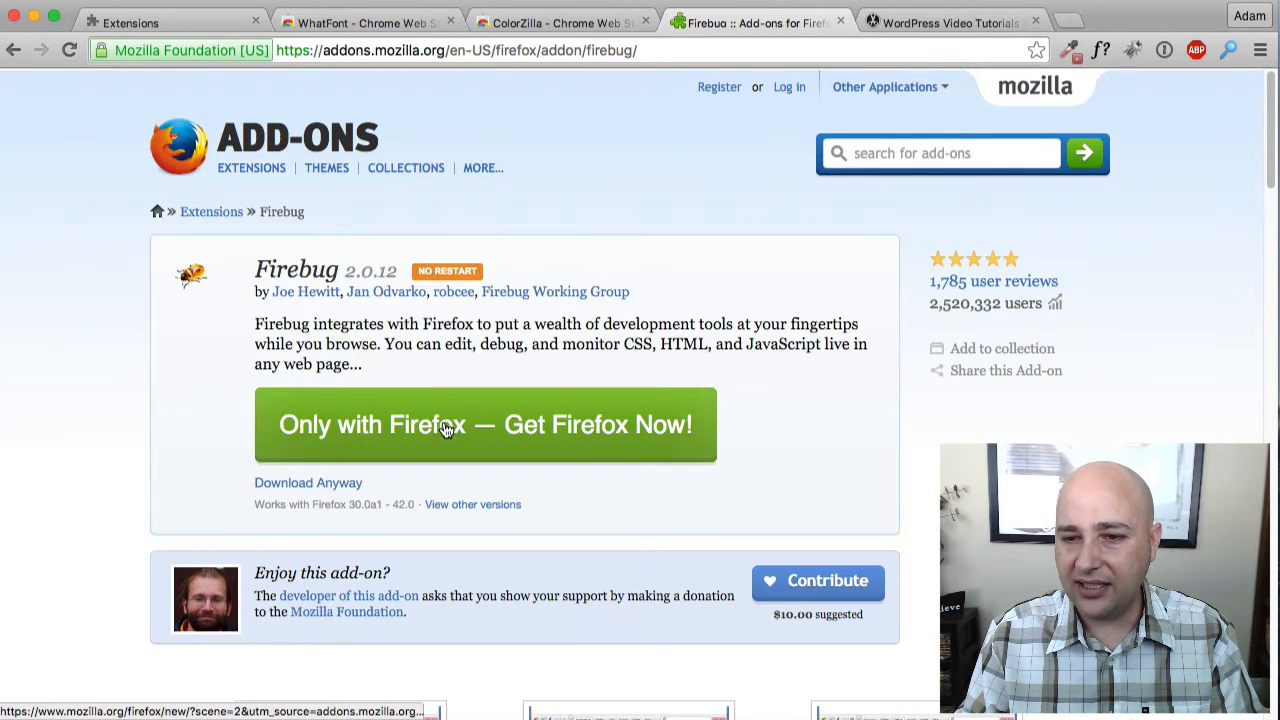
mouse_move(600, 116)
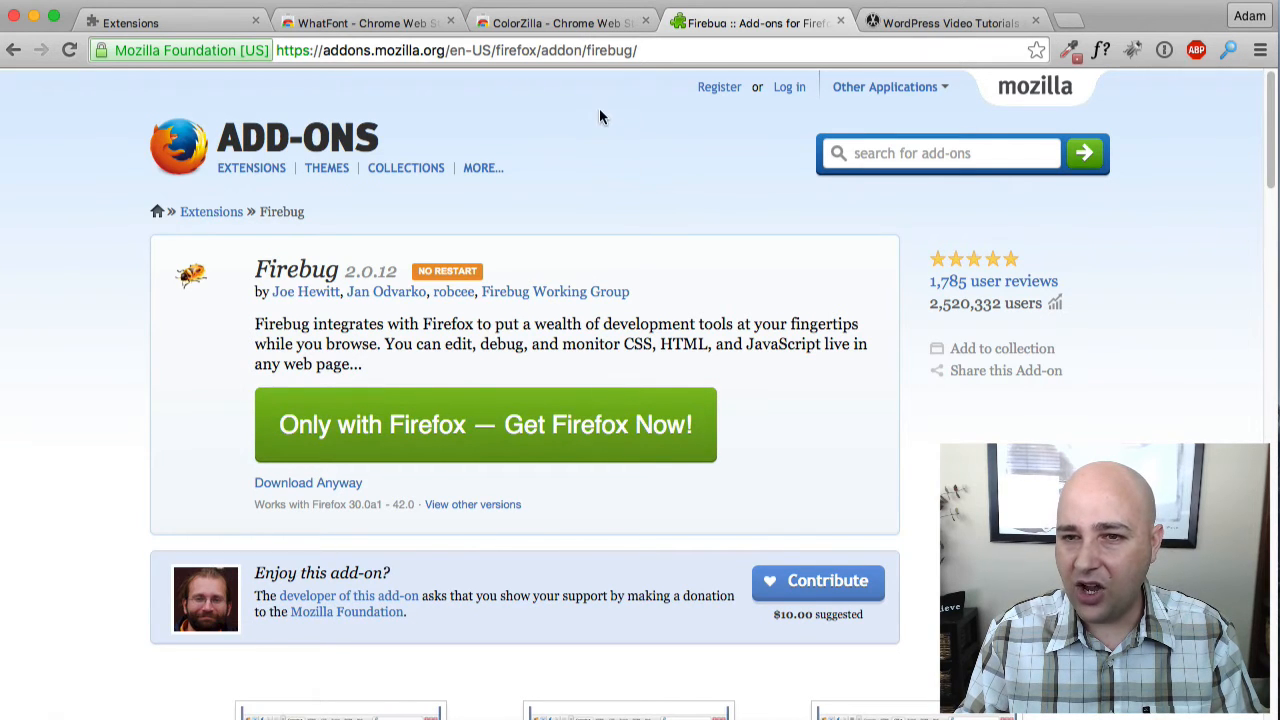
mouse_move(585, 111)
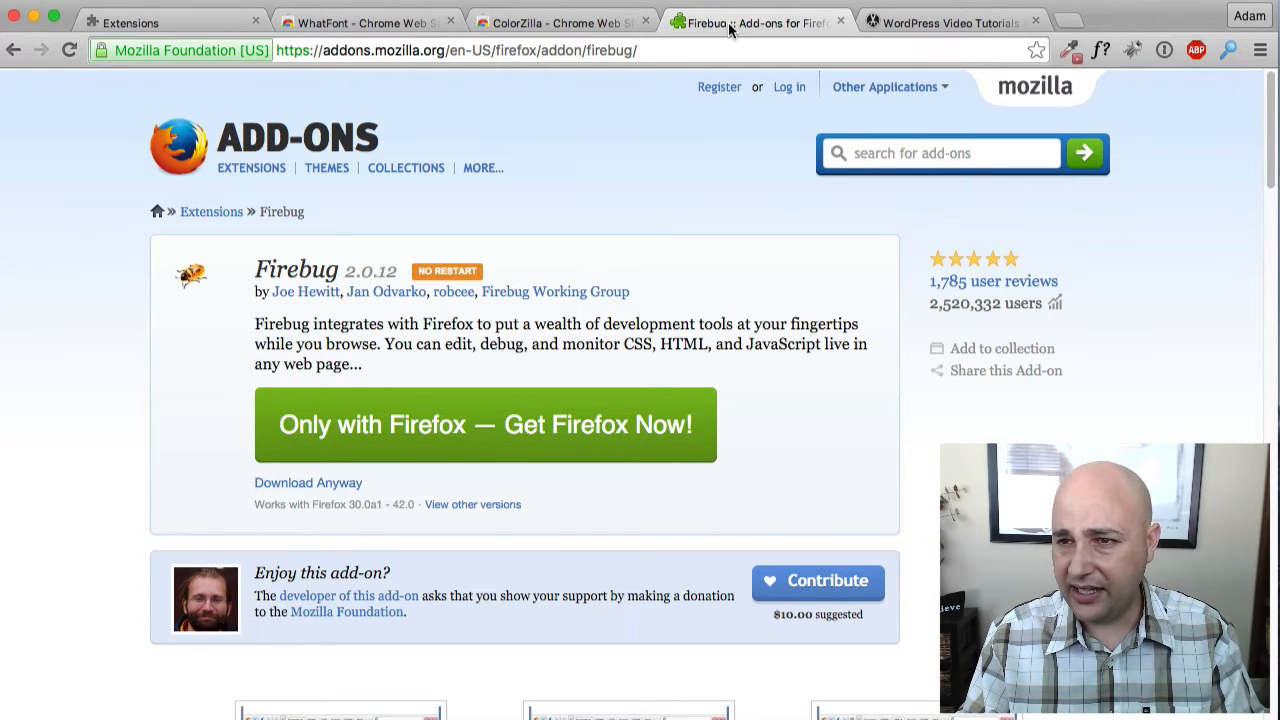
mouse_move(740, 25)
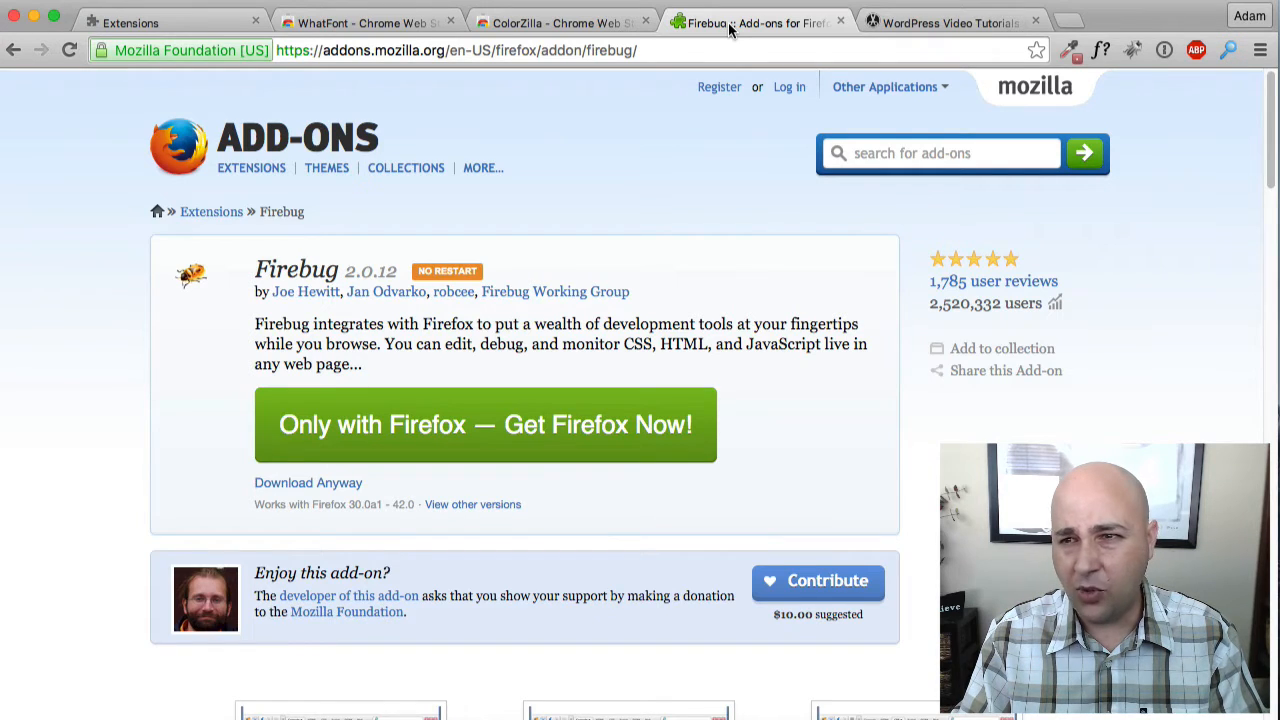
Return from the Firebug listing to the WordPress Video Tutorials tab
left_click(952, 23)
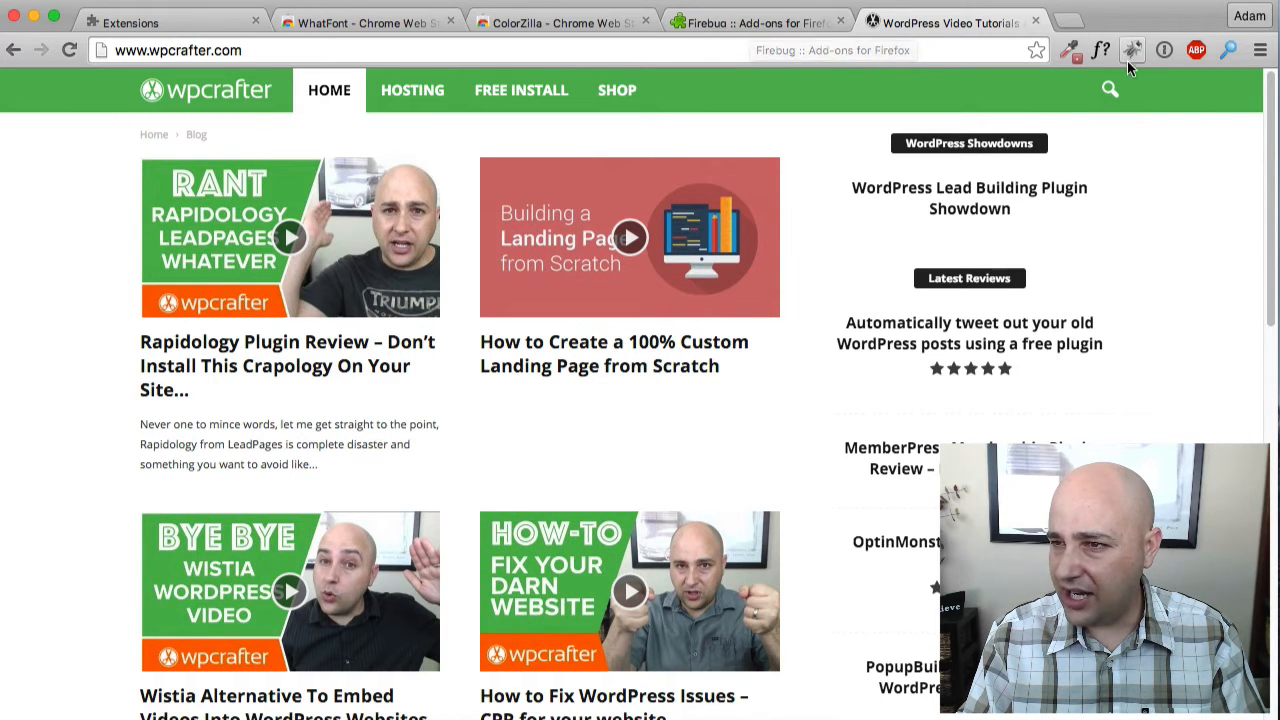
mouse_move(1132, 50)
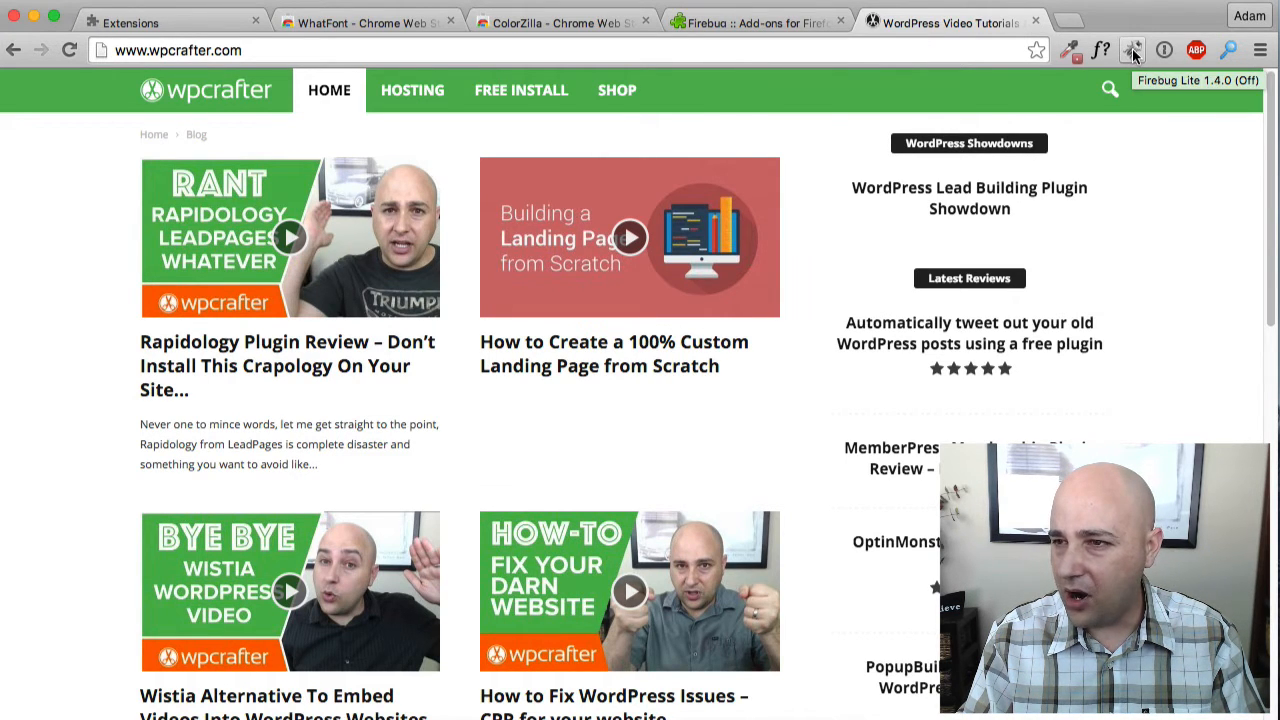
Turn on Firebug Lite to show the WPCrafter page's HTML and CSS styles
left_click(1134, 50)
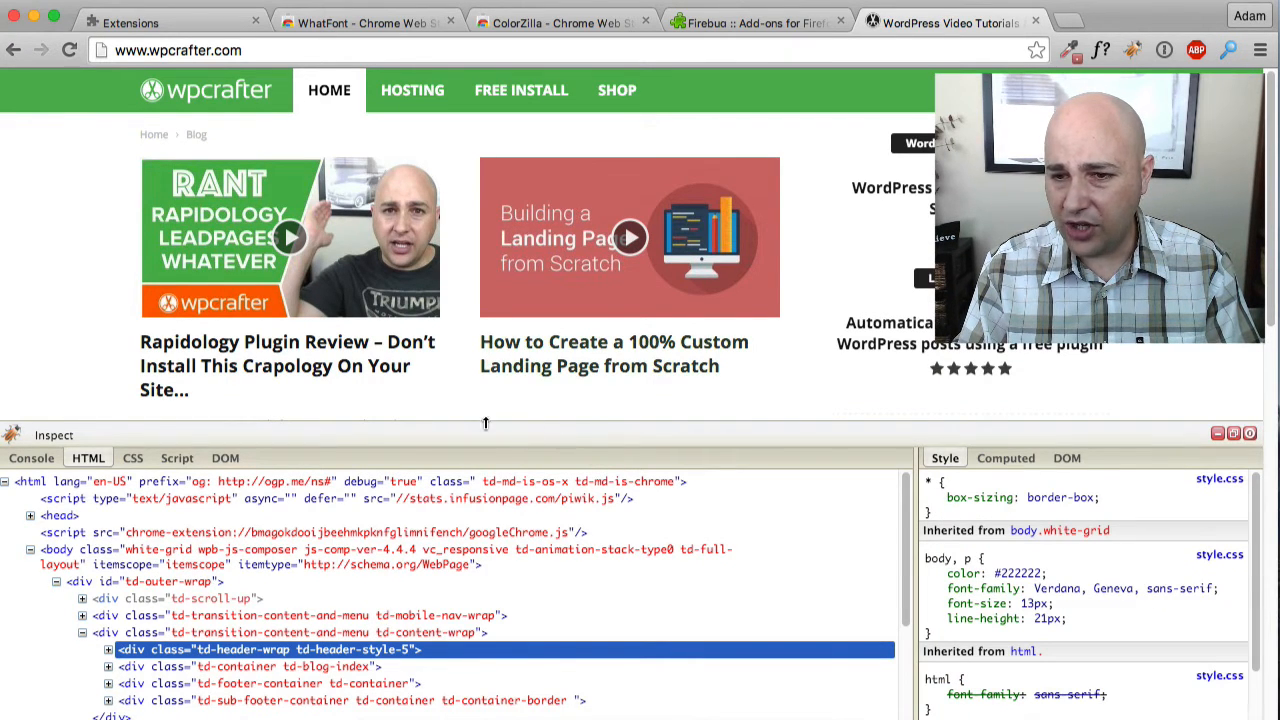
mouse_move(398, 433)
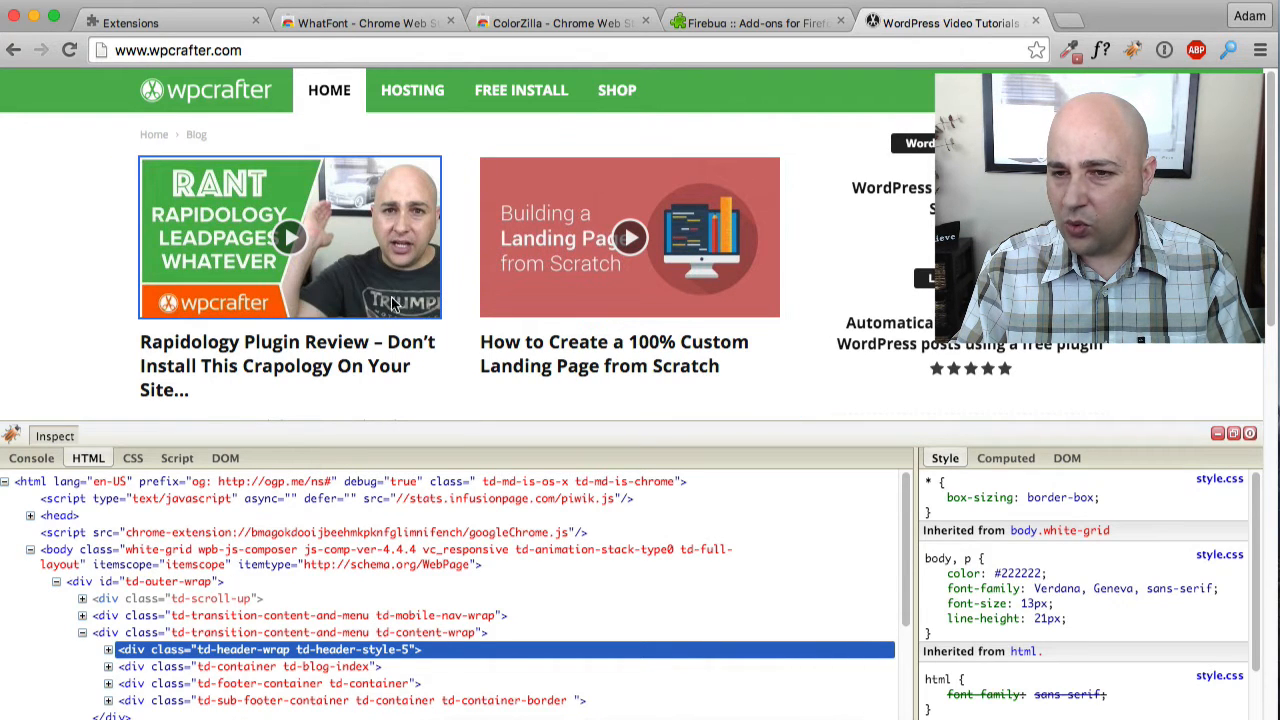
mouse_move(358, 353)
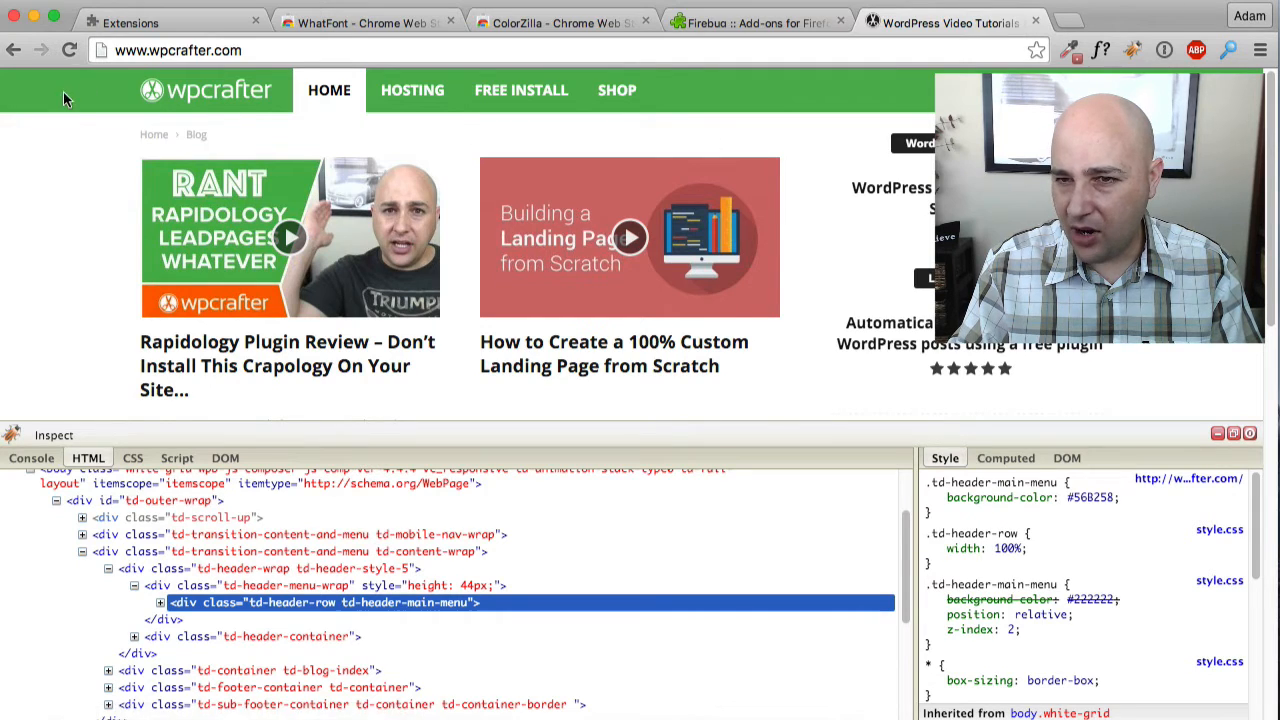
mouse_move(1030, 515)
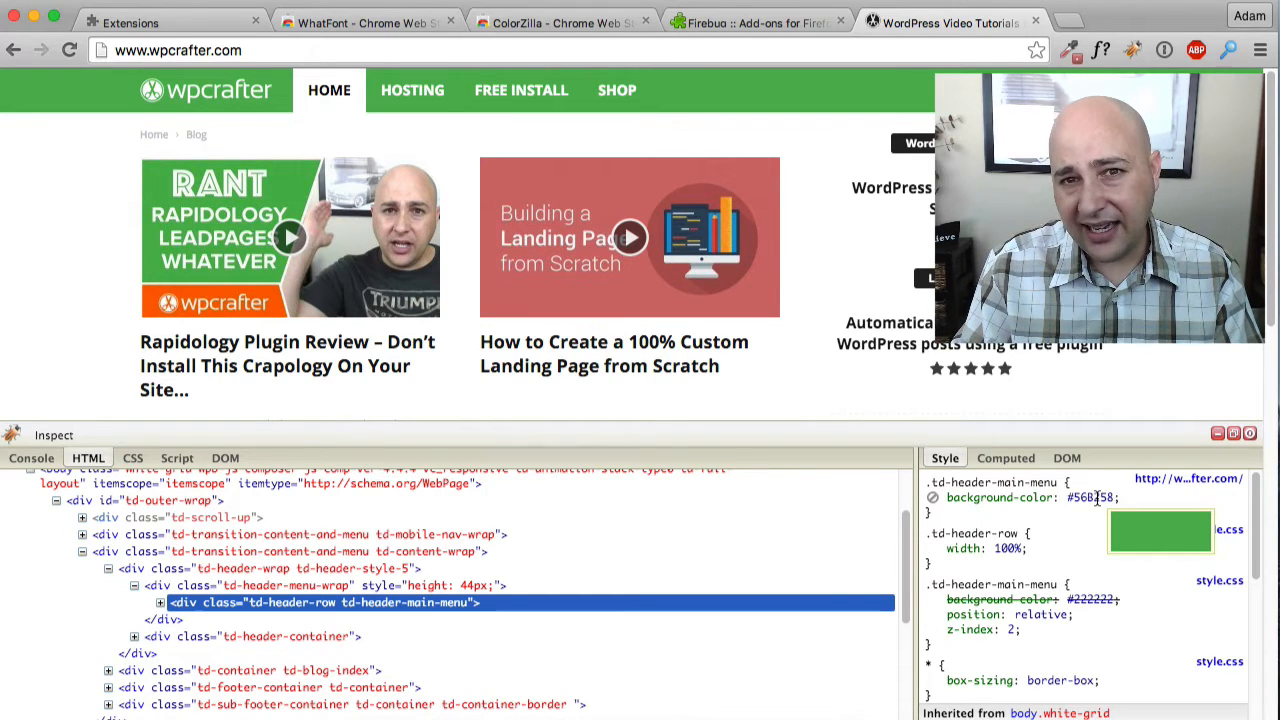
Start editing the td-header-main-menu background-color value #56B258 in the Style pane
double_click(1091, 498)
type("#C16E6F")
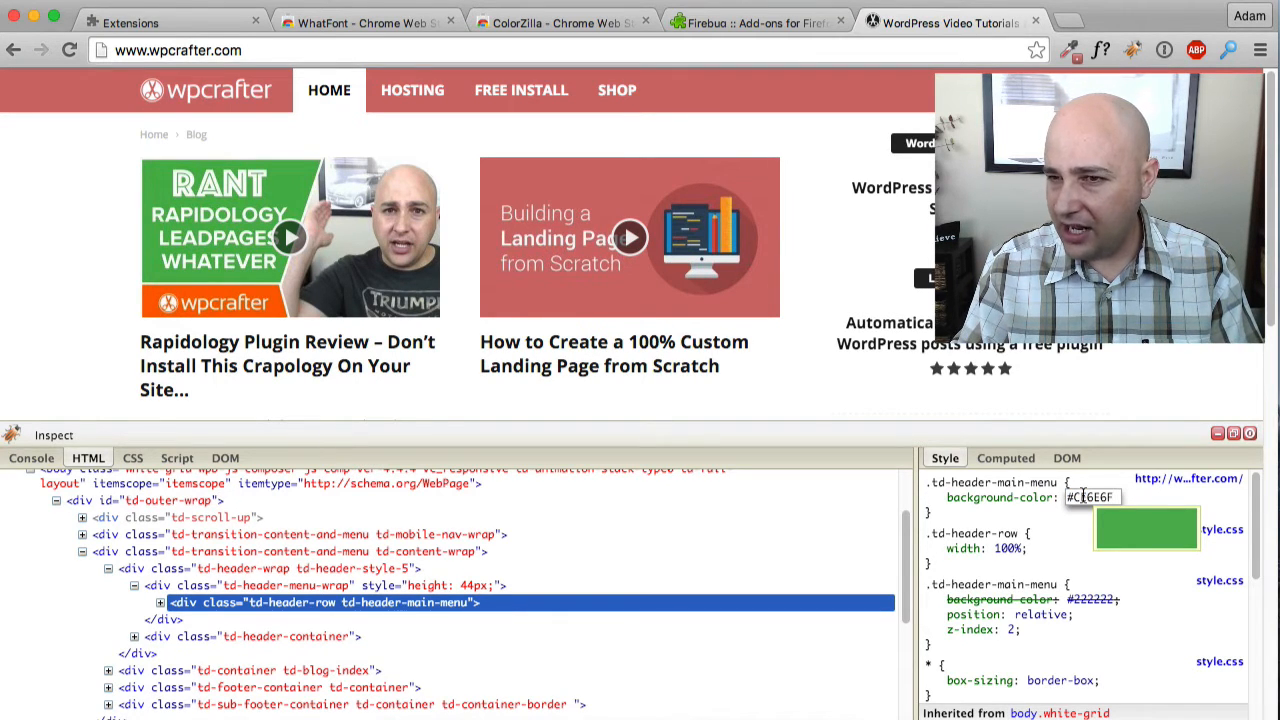
Commit #CE6E6F as the header menu's background colour, turning it red
left_click(933, 497)
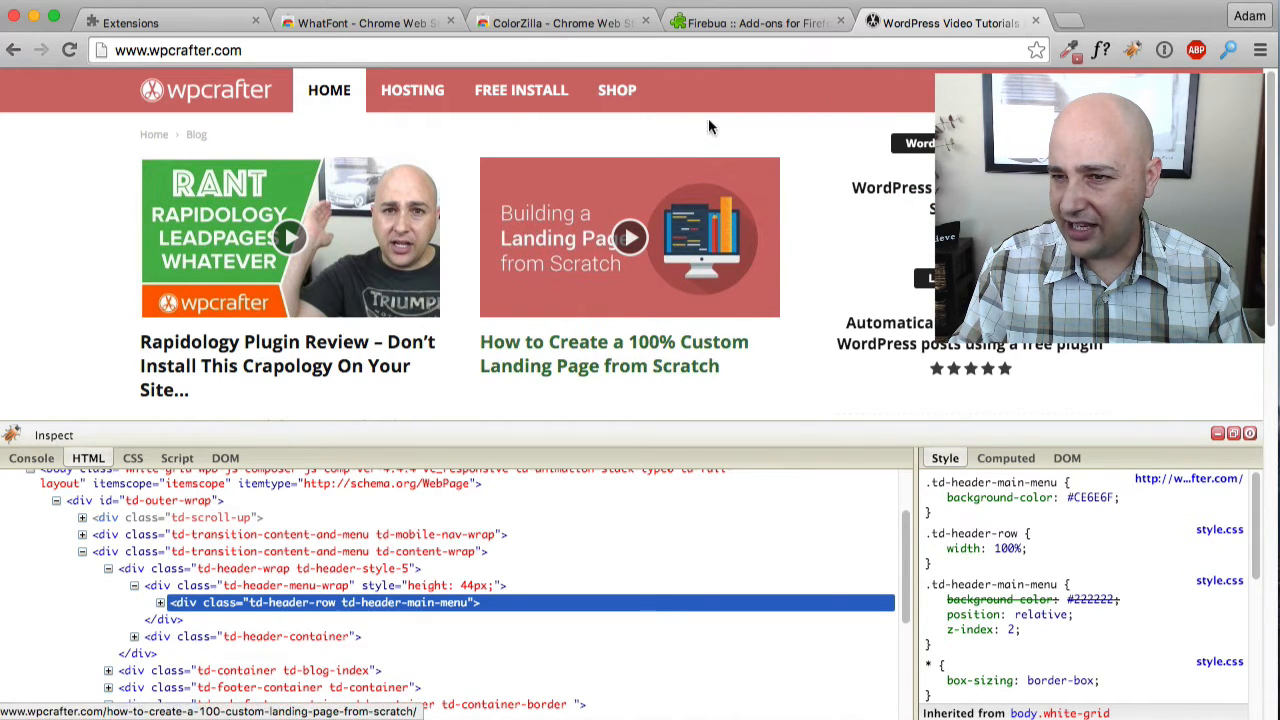
mouse_move(687, 160)
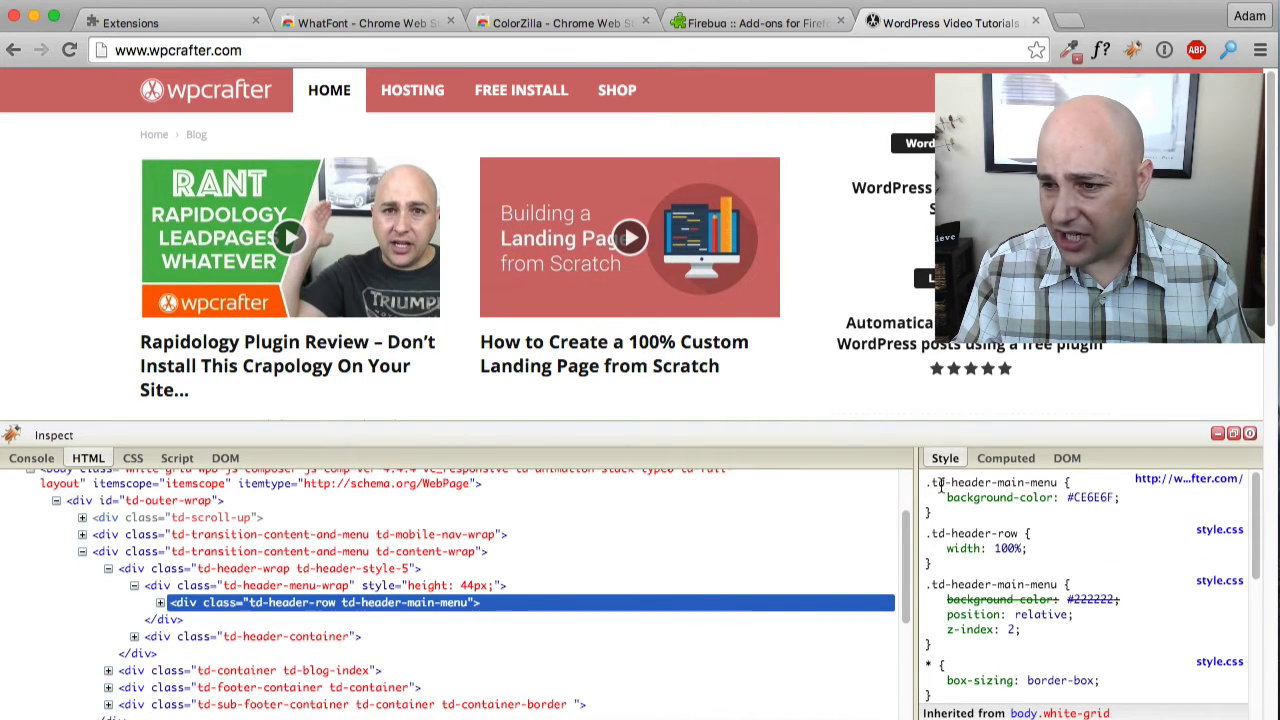
mouse_move(948, 517)
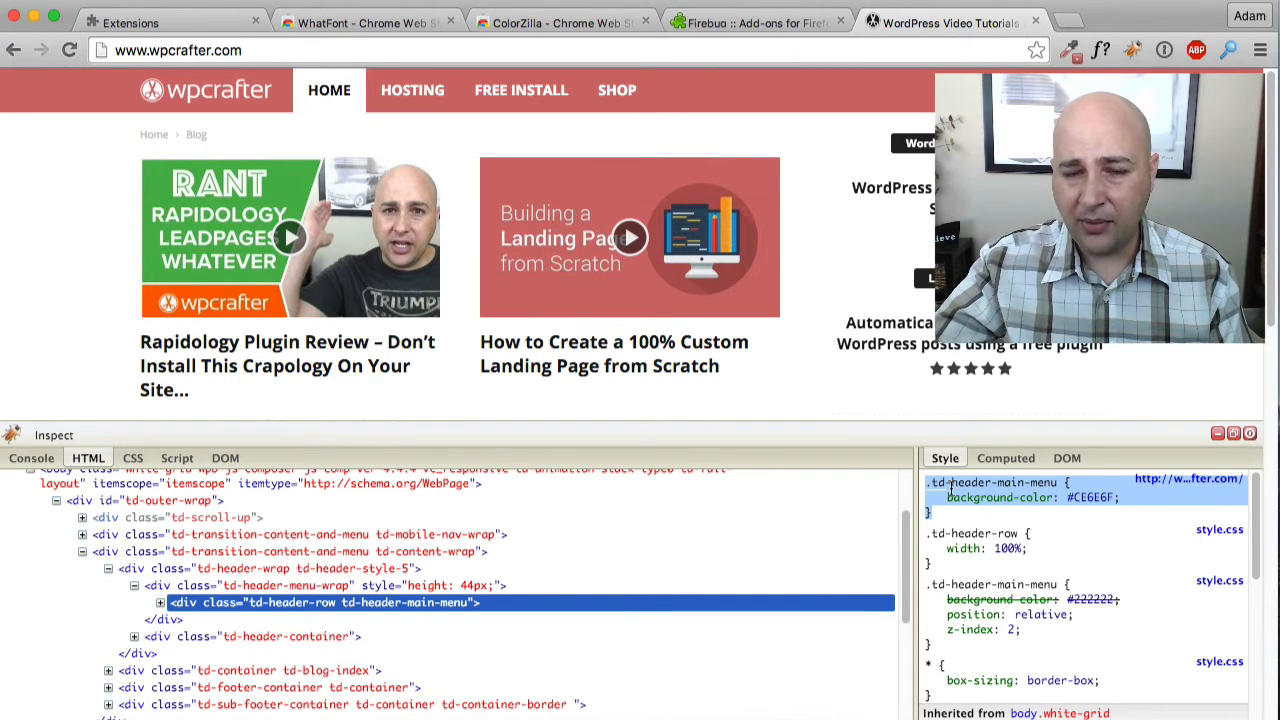
mouse_move(853, 321)
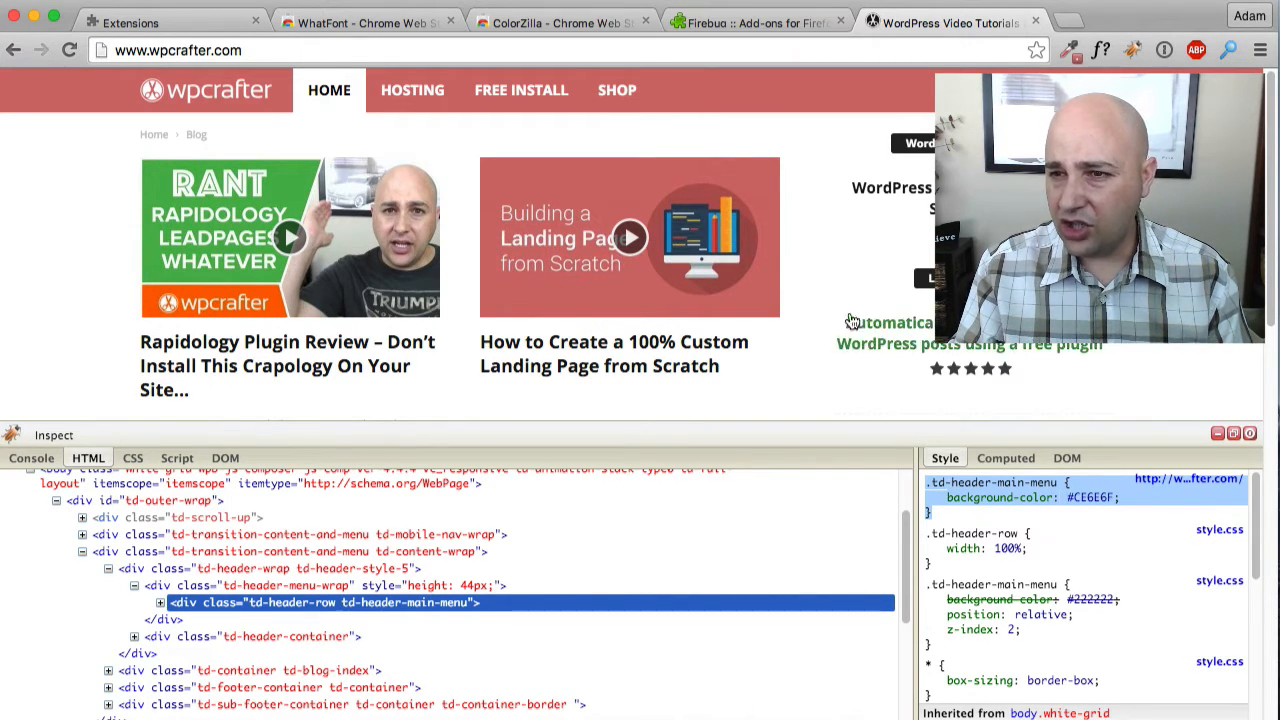